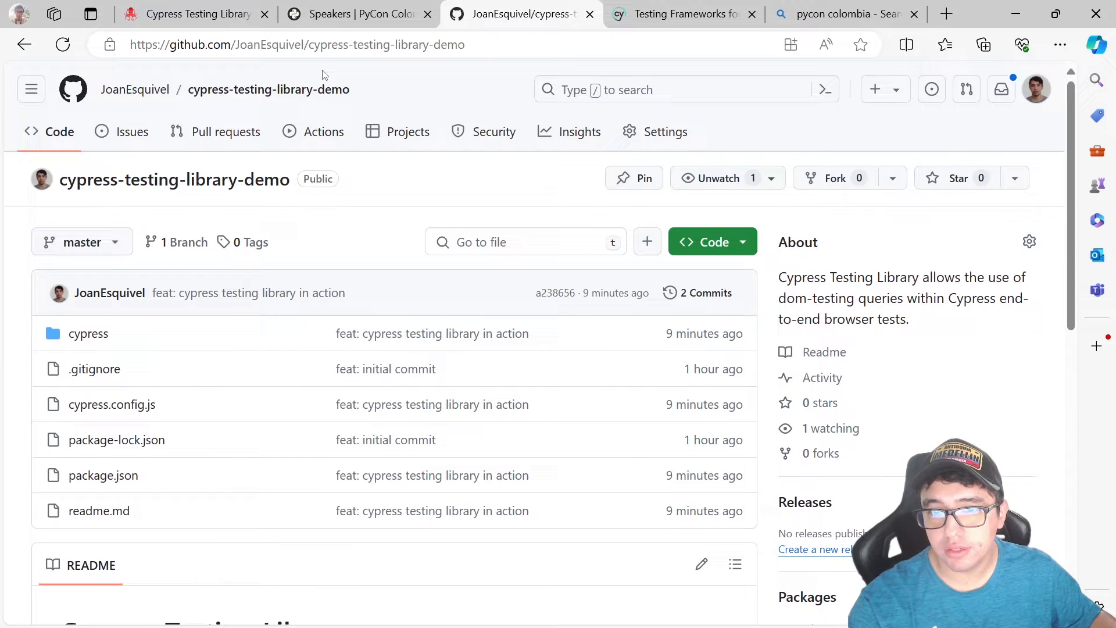
# Step: Scroll through demo.cy.js to read the tests without changing the file
pyautogui.doubleClick(268, 89)
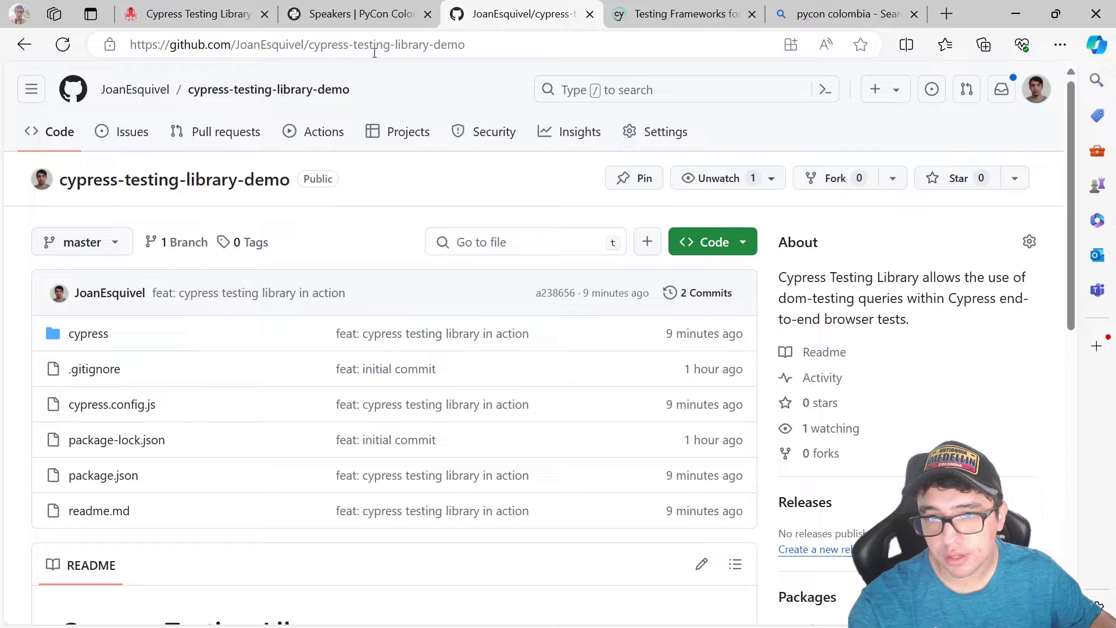
pyautogui.moveTo(391, 99)
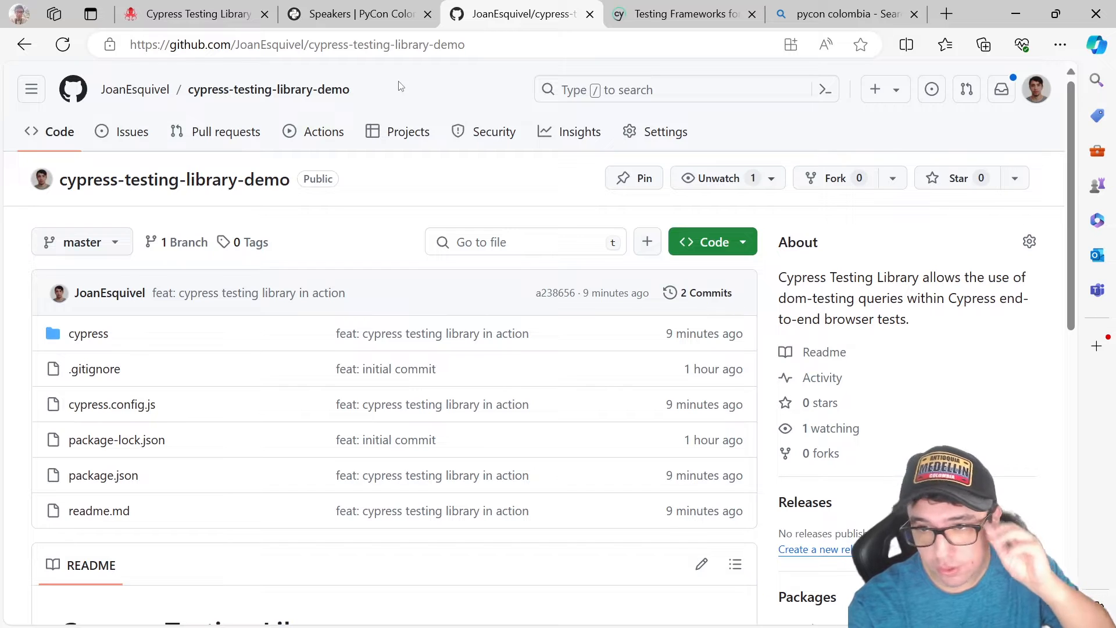
pyautogui.scroll(-3)
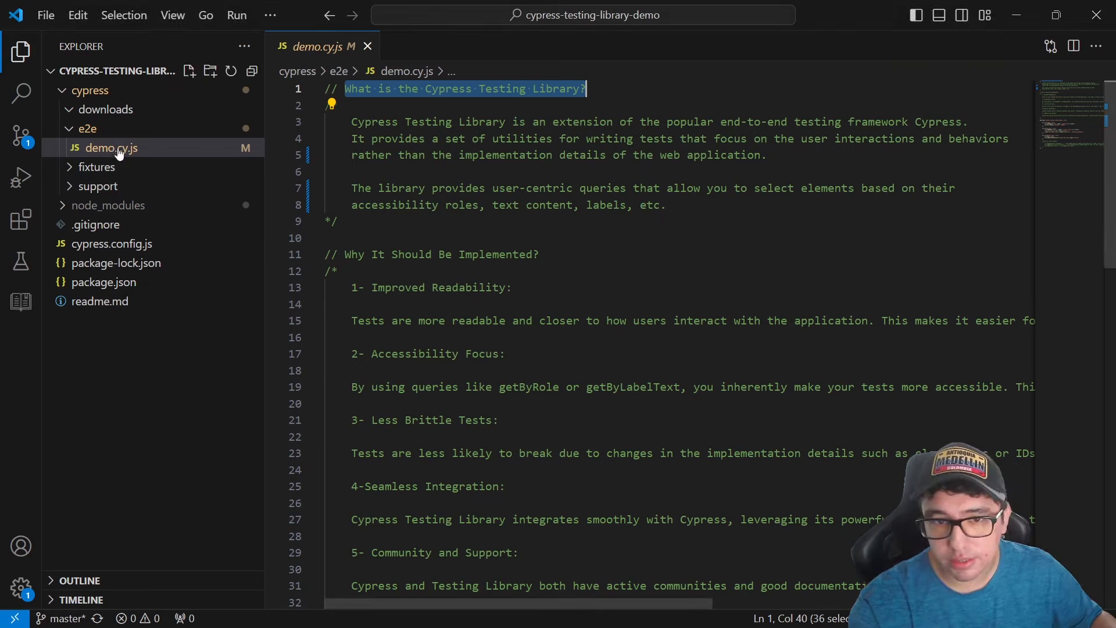
pyautogui.scroll(-3)
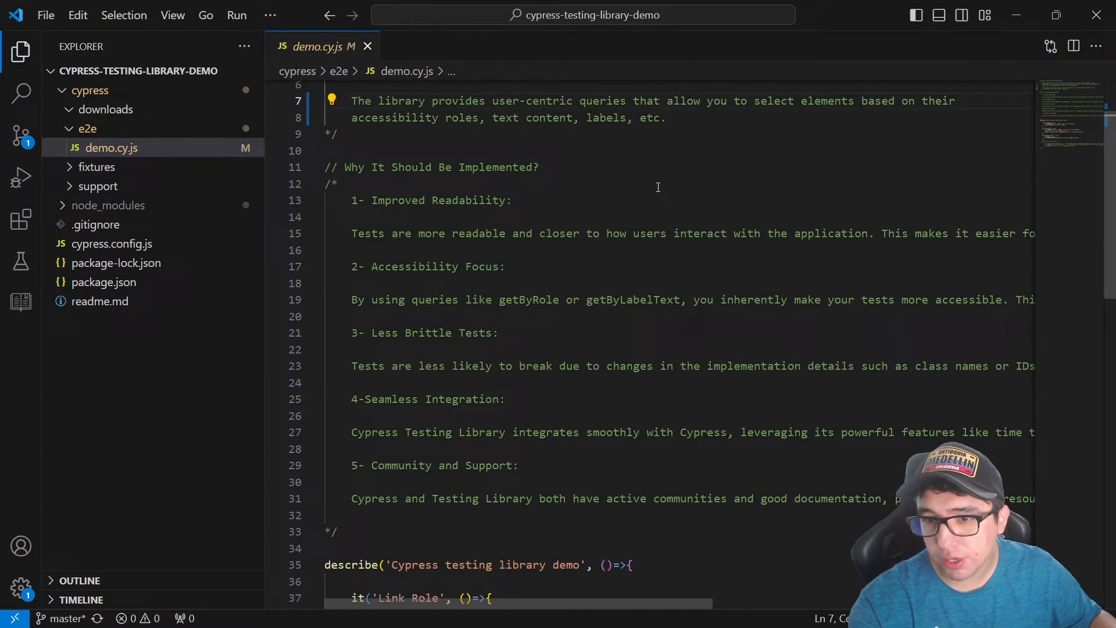
pyautogui.scroll(-3)
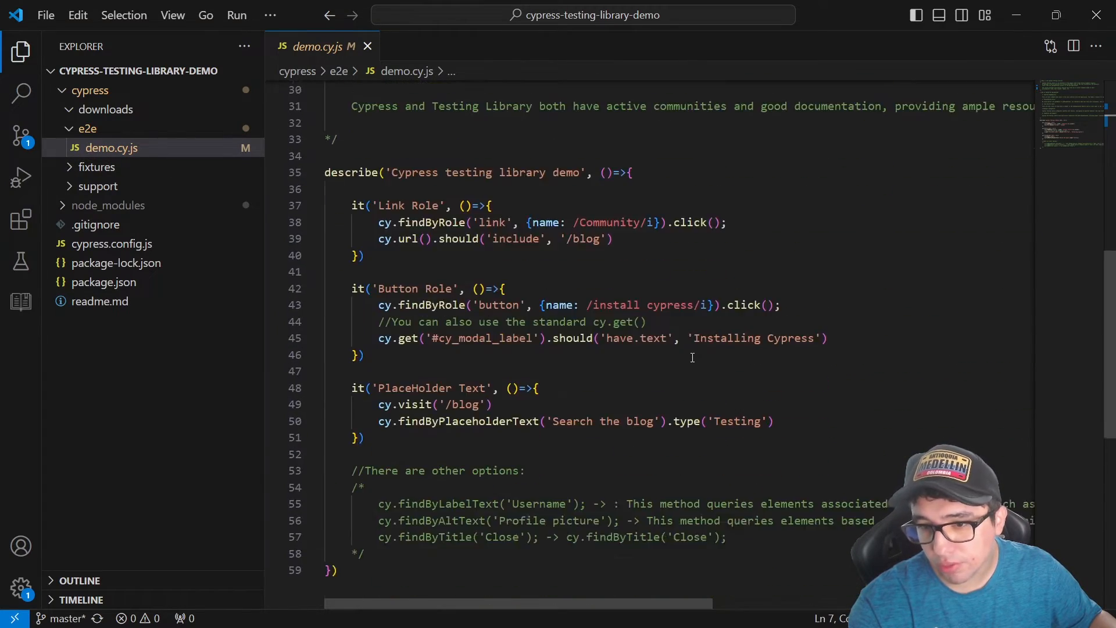
pyautogui.scroll(3)
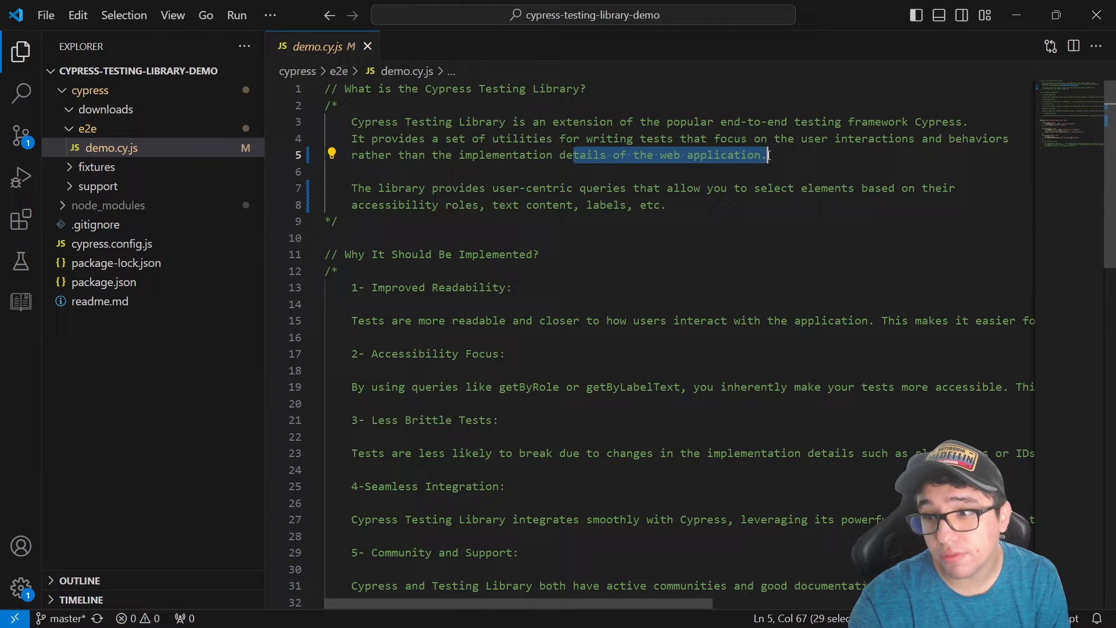
# Step: Read the long comment lines on why to use Cypress Testing Library, leaving the GitHub page on screen
pyautogui.click(400, 232)
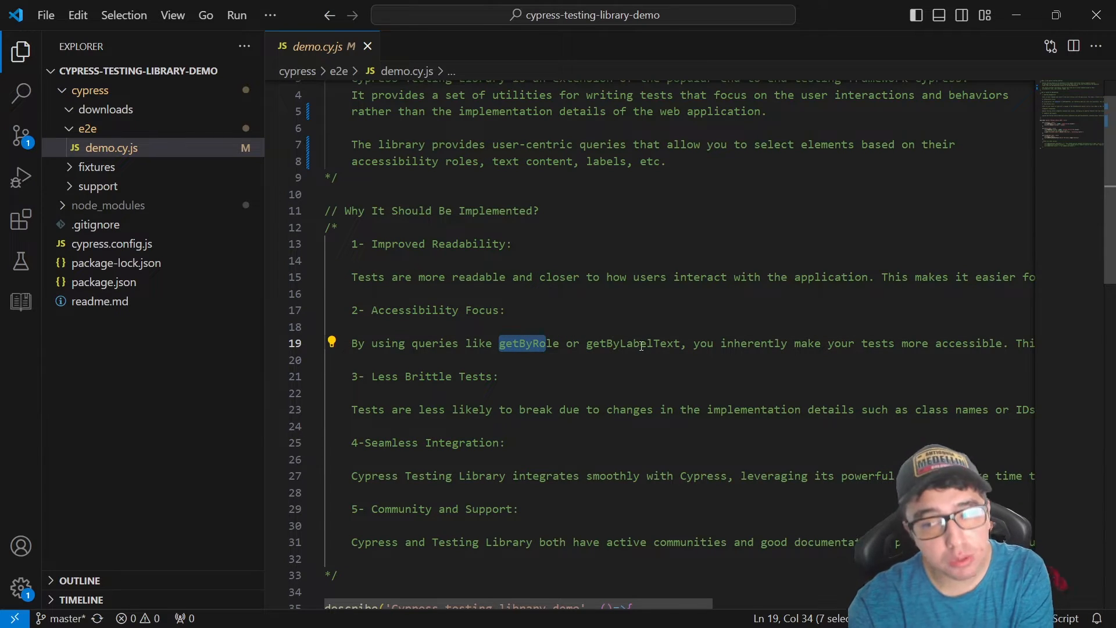
pyautogui.moveTo(872, 335)
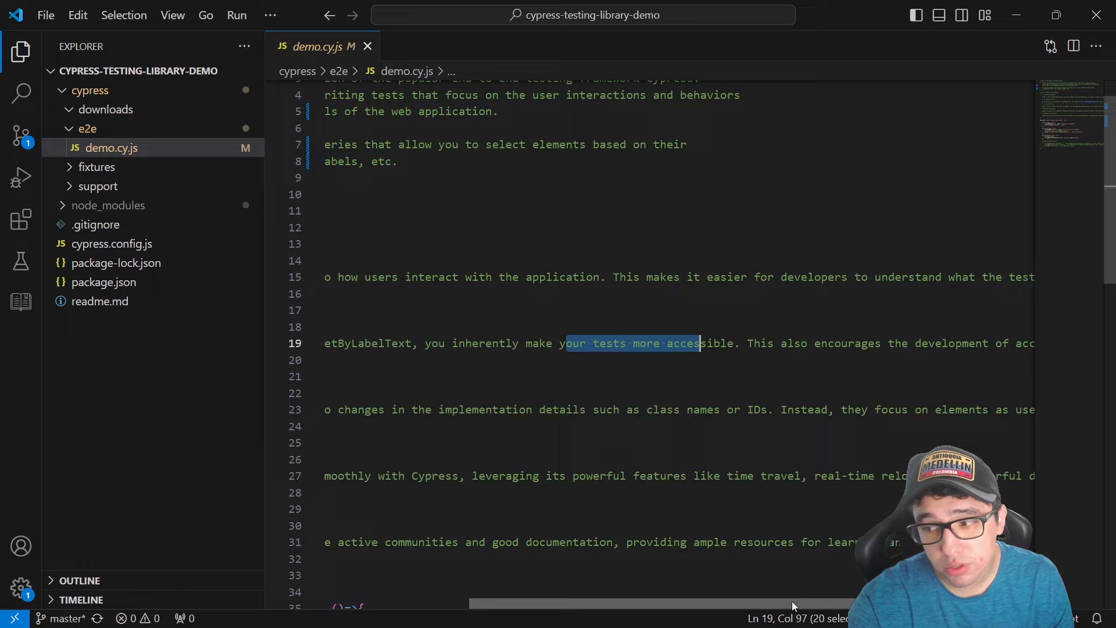
pyautogui.hscroll(3)
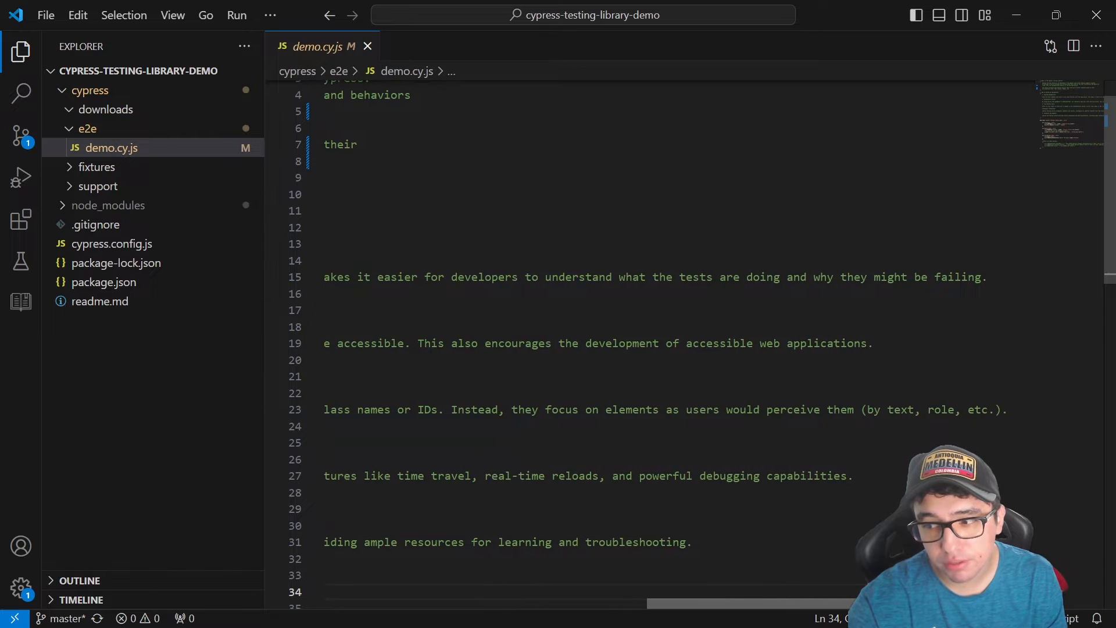
pyautogui.hscroll(-3)
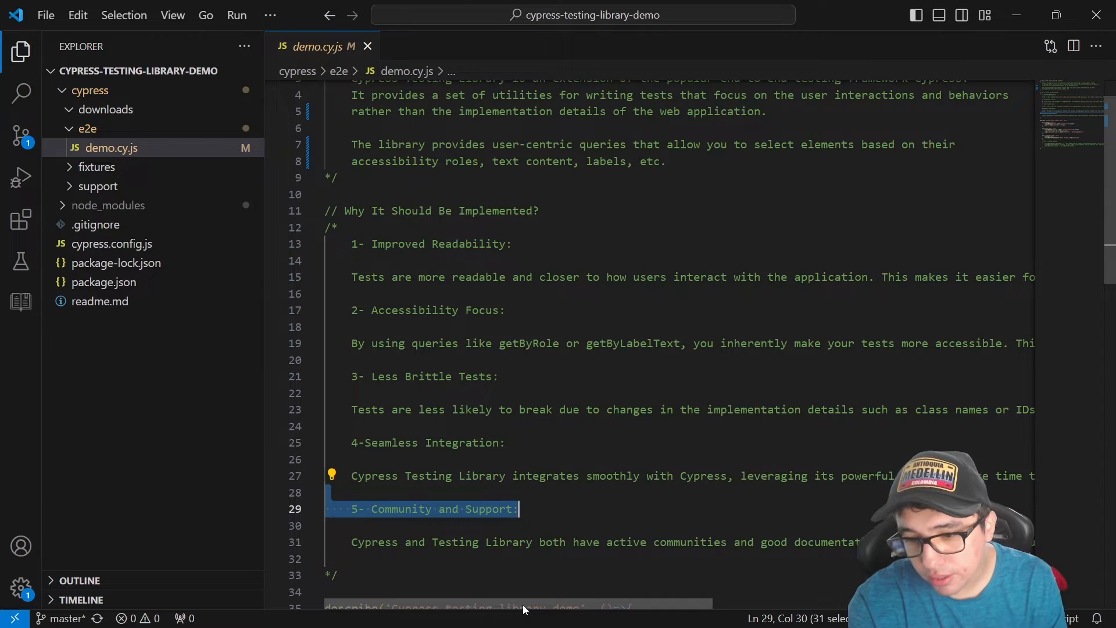
pyautogui.hscroll(3)
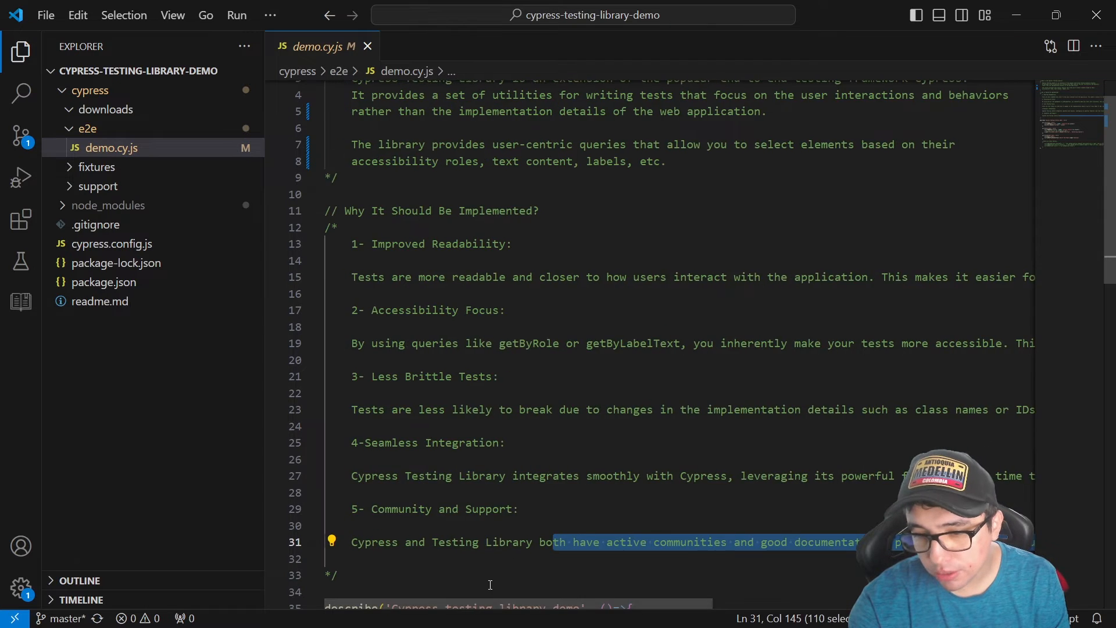
pyautogui.scroll(3)
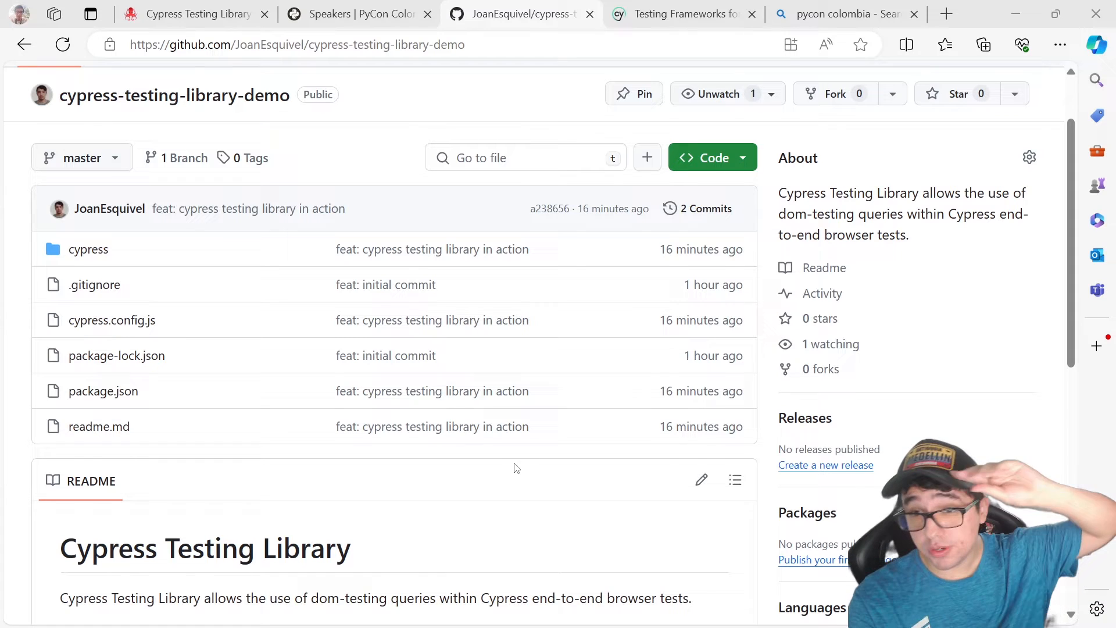
pyautogui.scroll(-3)
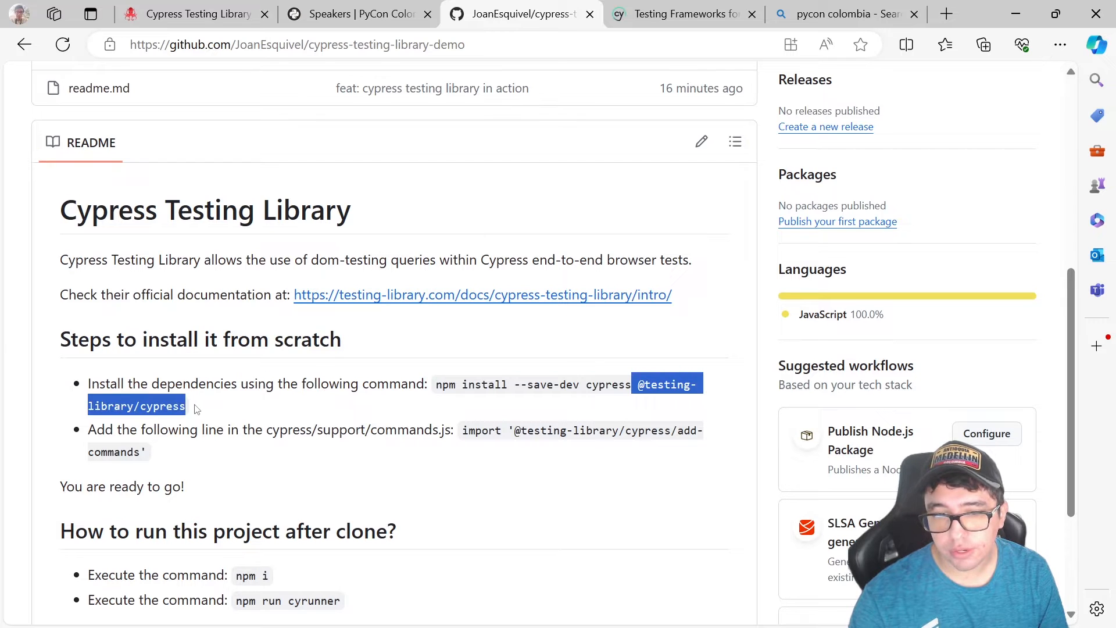
pyautogui.moveTo(560, 412)
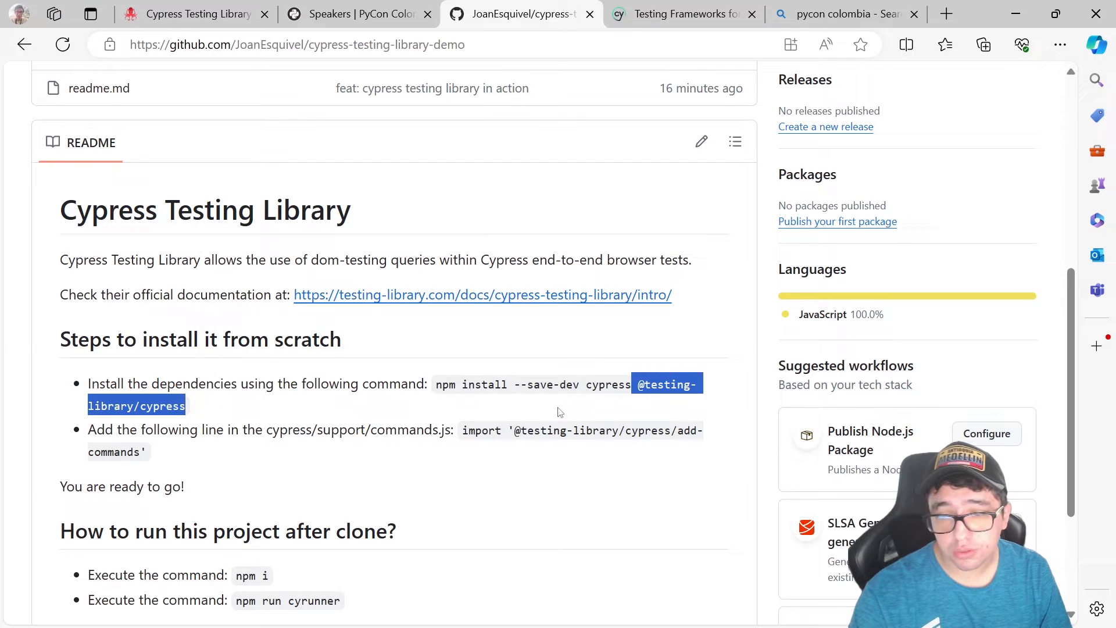
pyautogui.doubleClick(472, 385)
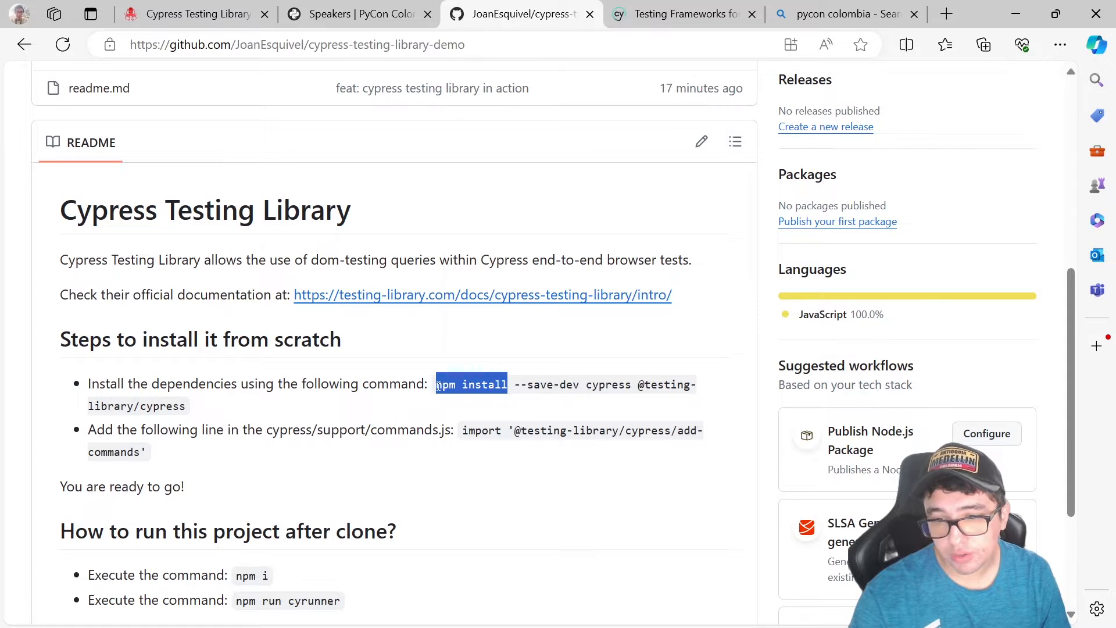
pyautogui.doubleClick(546, 385)
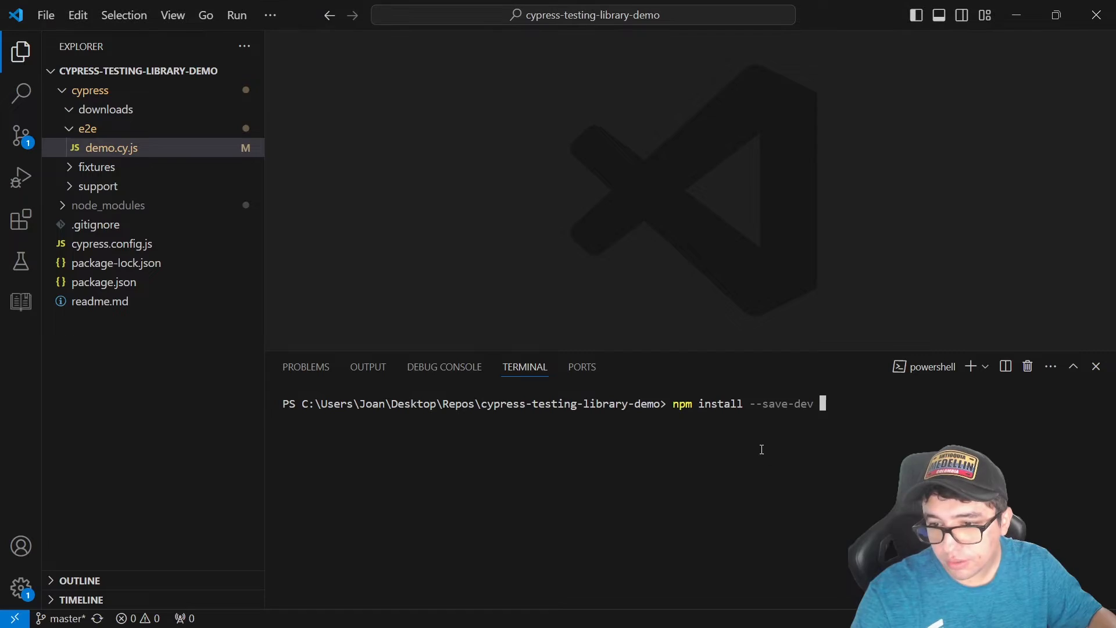
pyautogui.write('cypress @testing-library/cypress')
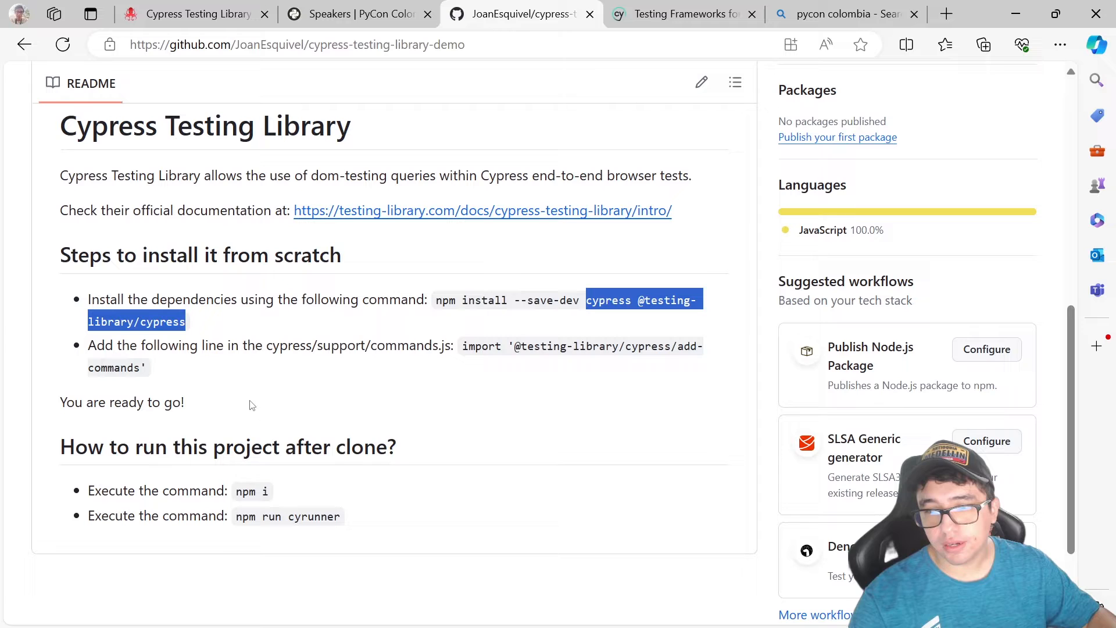
pyautogui.click(416, 352)
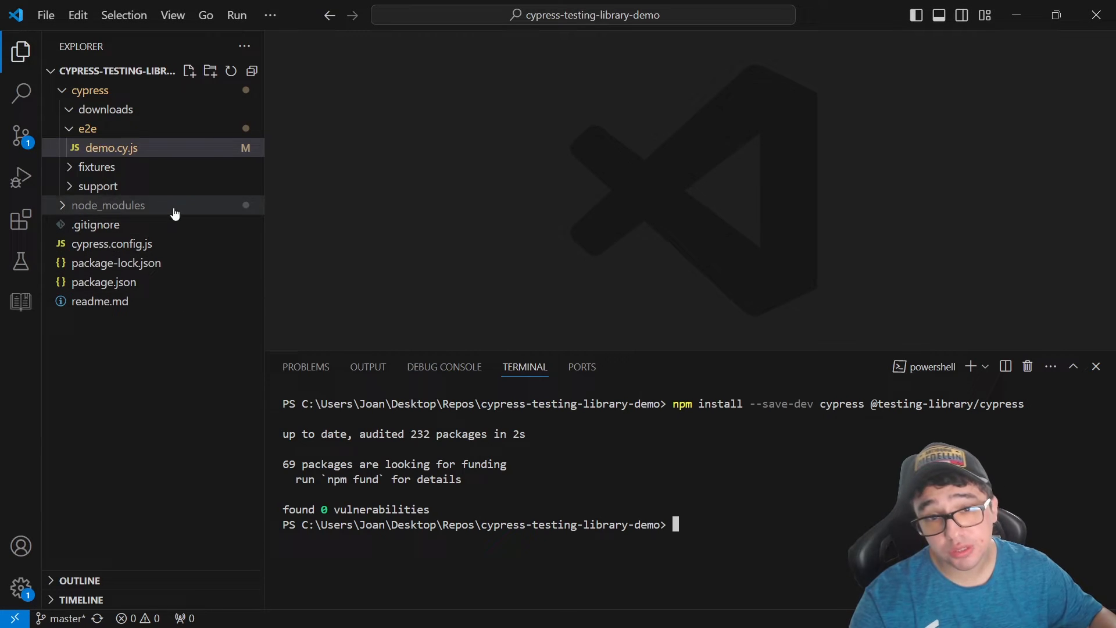
pyautogui.click(98, 186)
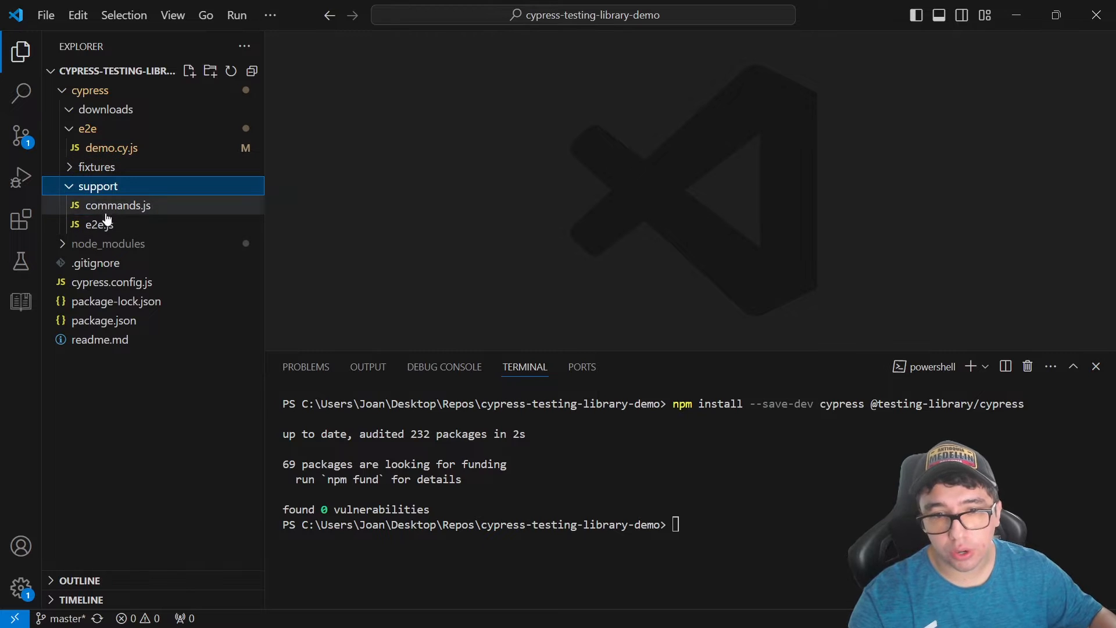
pyautogui.click(118, 205)
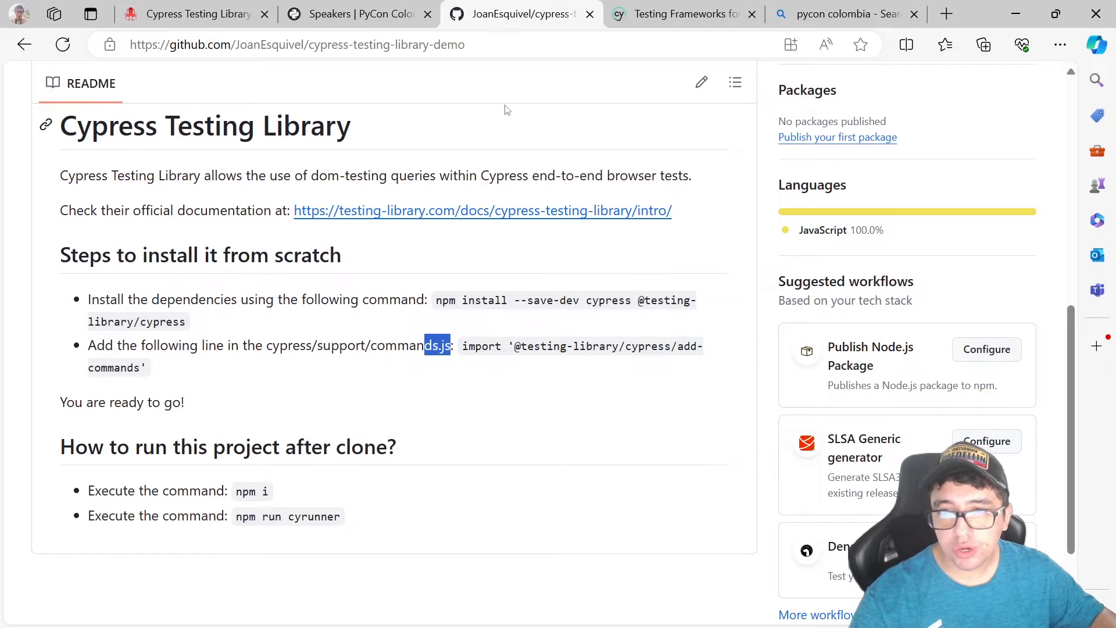
# Step: View the Cypress Testing Library docs page down to the With TypeScript and Examples sections
pyautogui.click(676, 14)
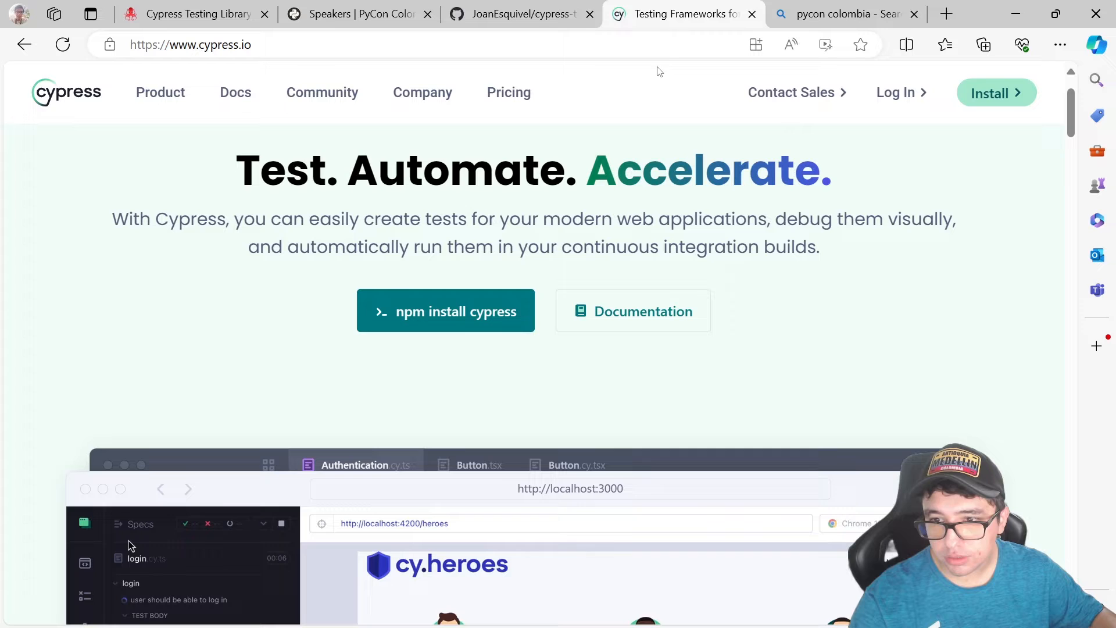
pyautogui.click(192, 14)
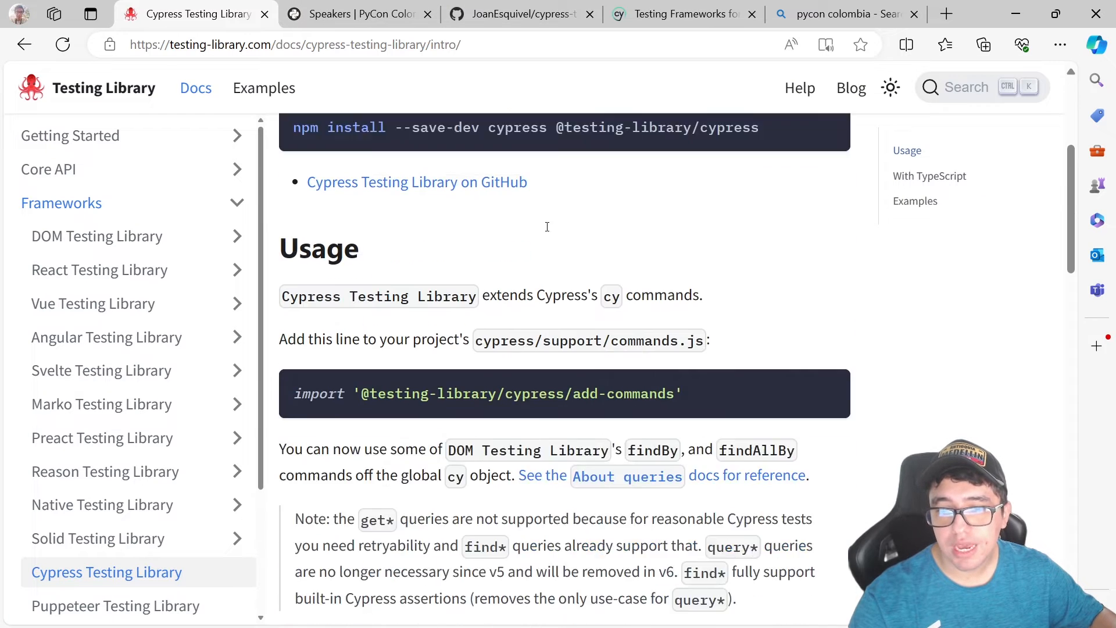
pyautogui.scroll(-3)
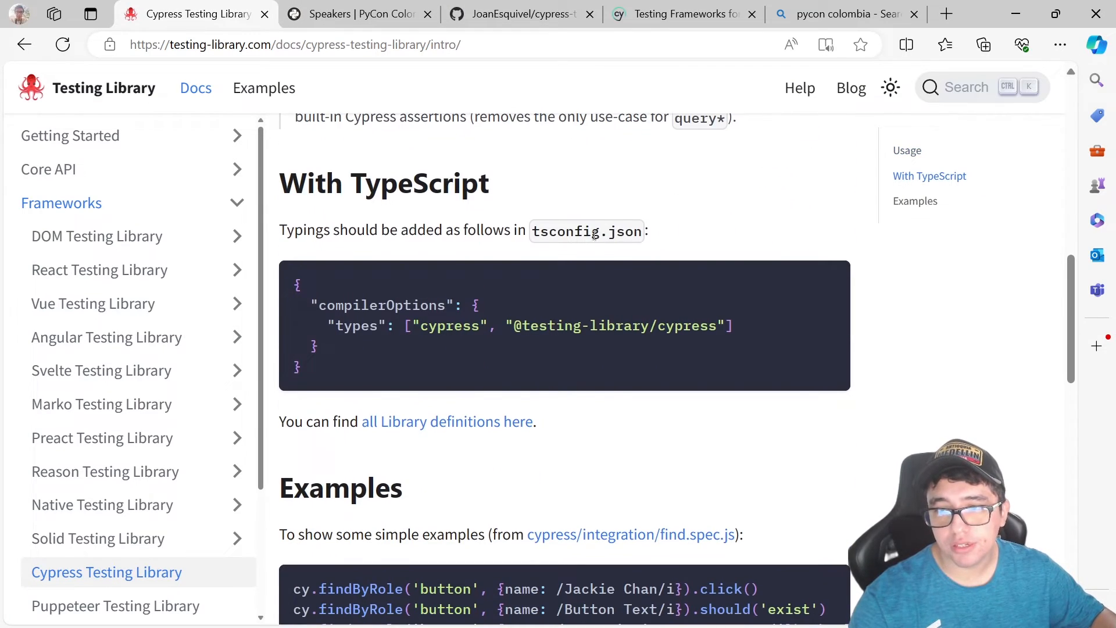
pyautogui.moveTo(565, 326)
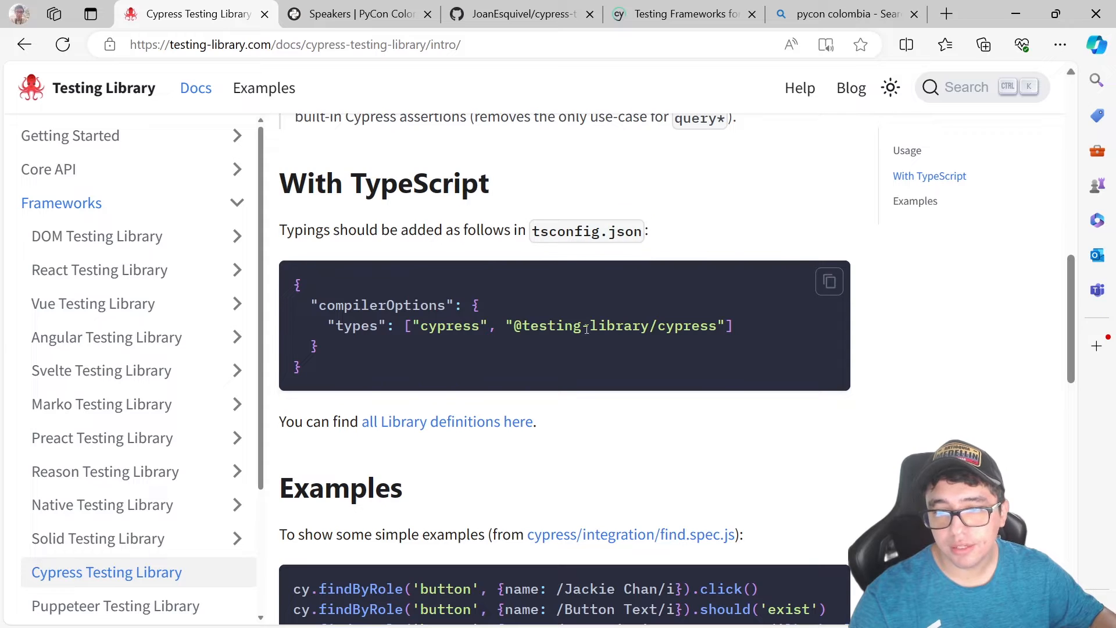
pyautogui.doubleClick(618, 326)
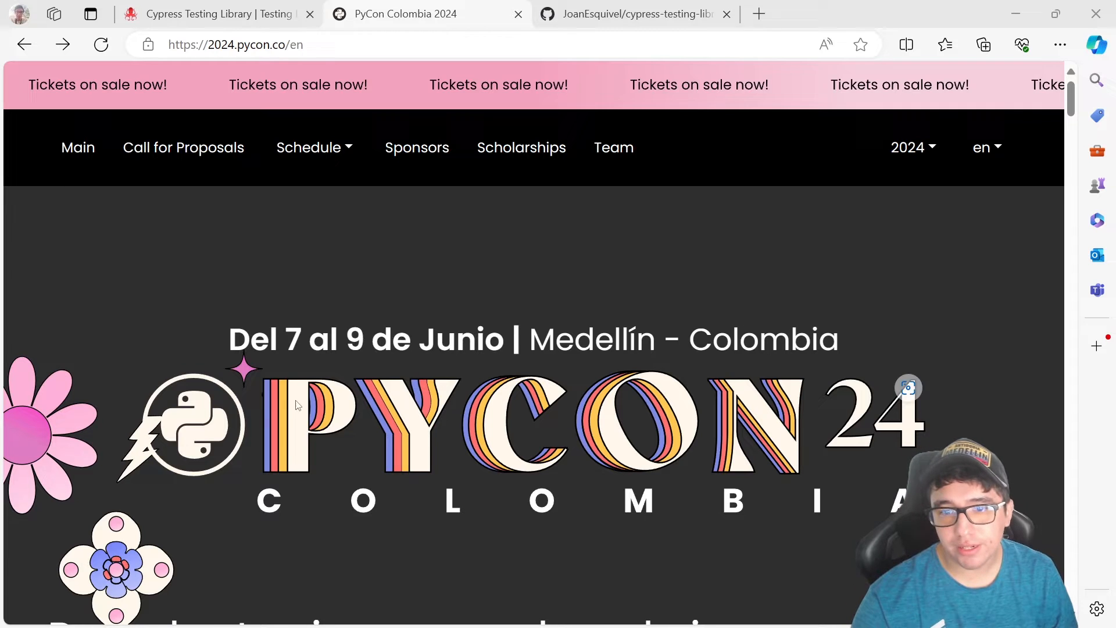
# Step: Go to Schedule > Speakers on PyCon Colombia 2024 and scroll to the Playwright and Python E2E talk
pyautogui.scroll(-3)
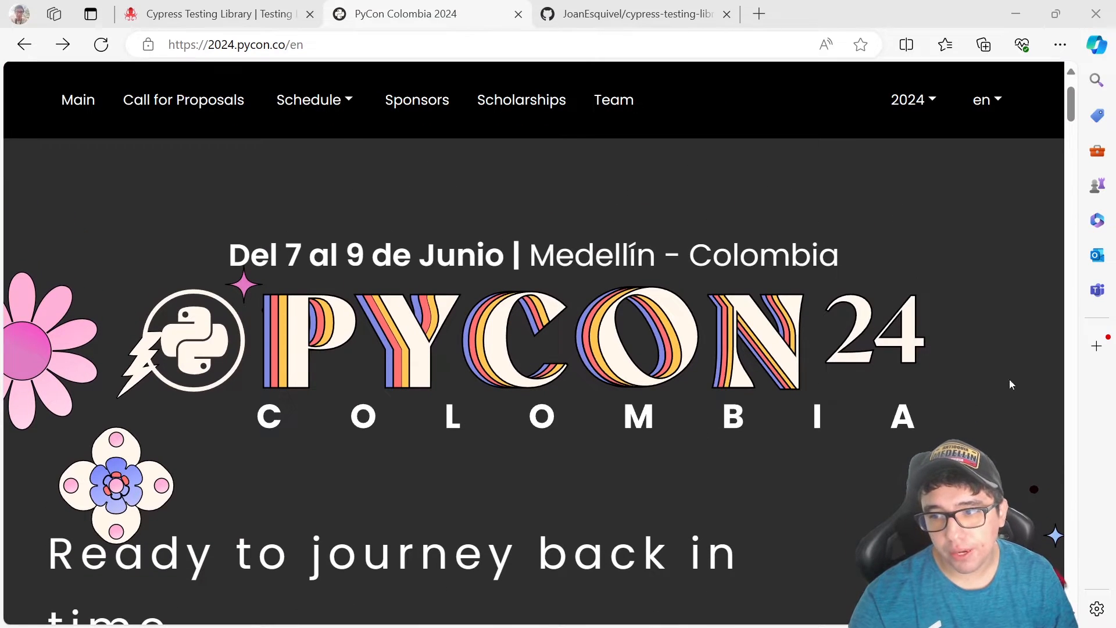
pyautogui.moveTo(862, 500)
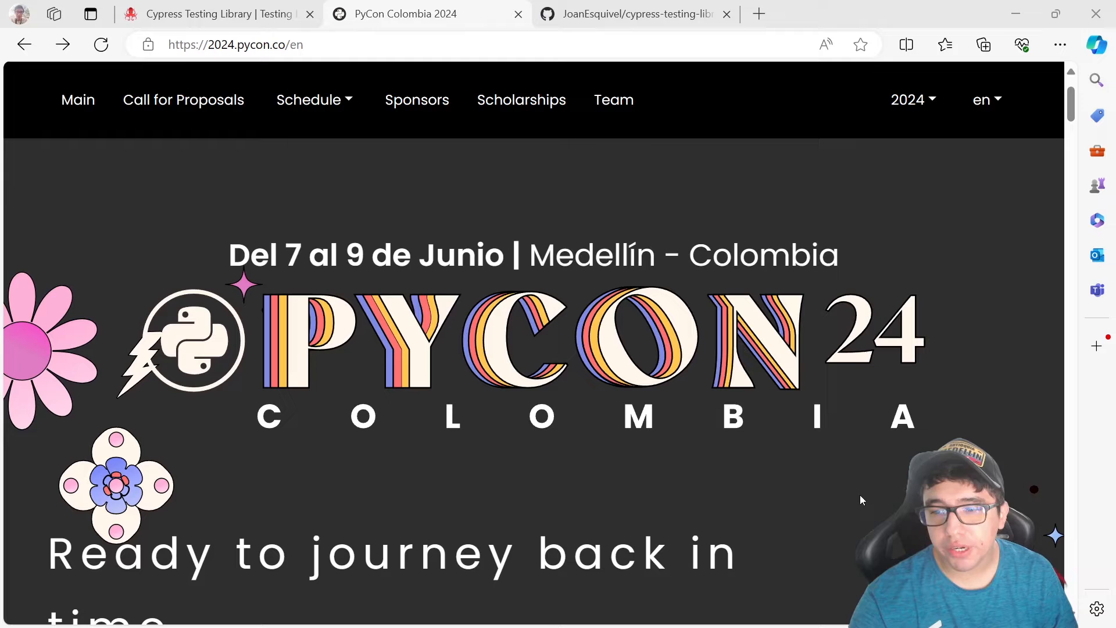
pyautogui.moveTo(686, 442)
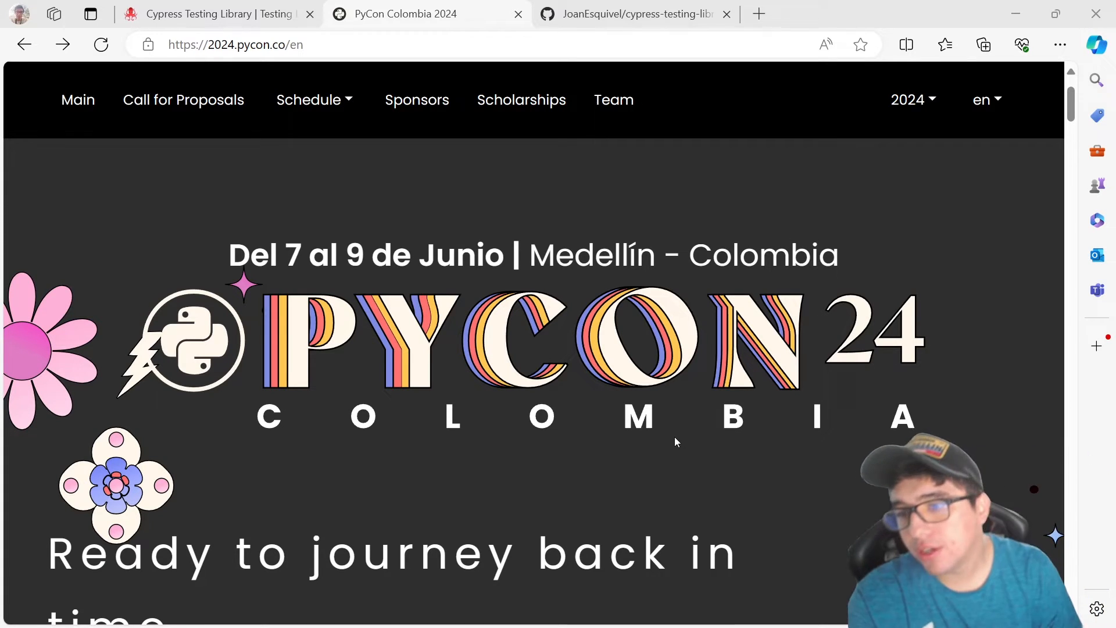
pyautogui.moveTo(654, 443)
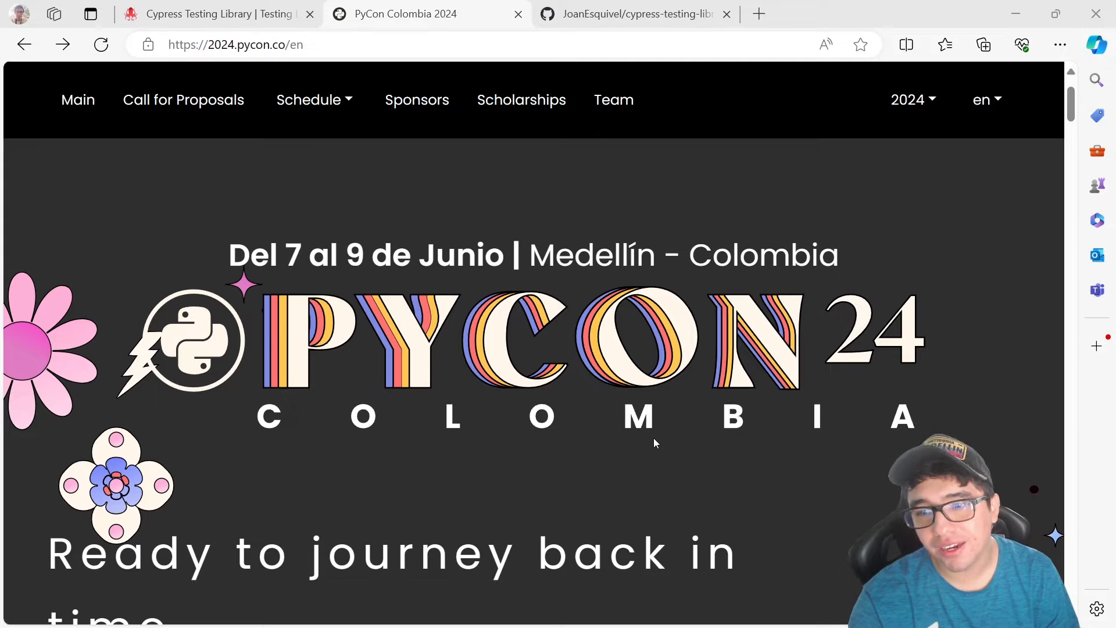
pyautogui.click(310, 101)
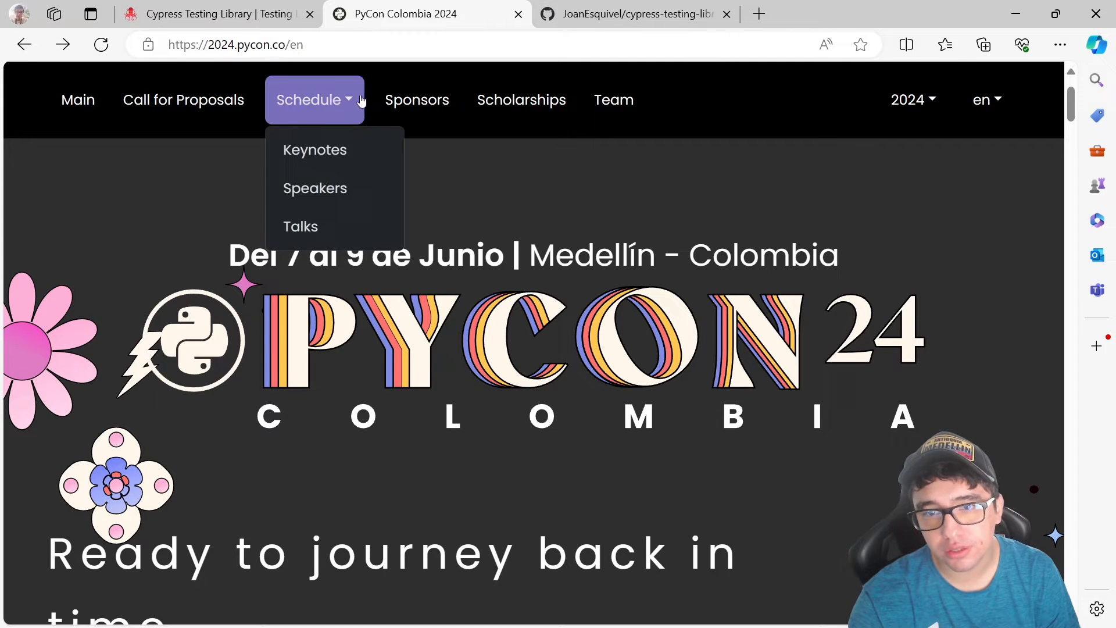
pyautogui.click(315, 189)
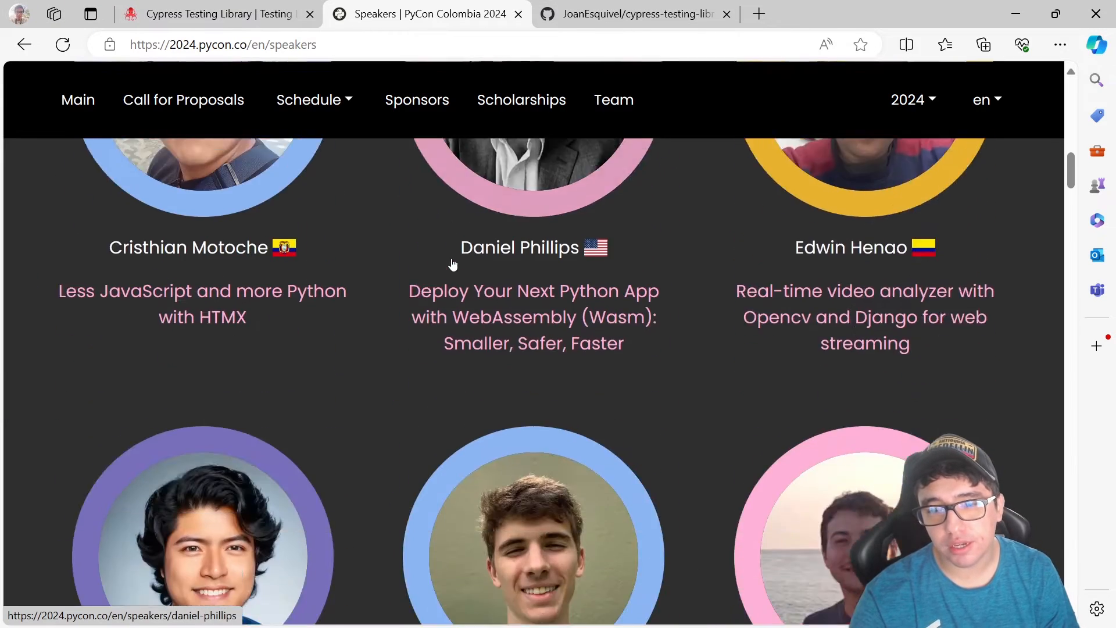
pyautogui.scroll(-3)
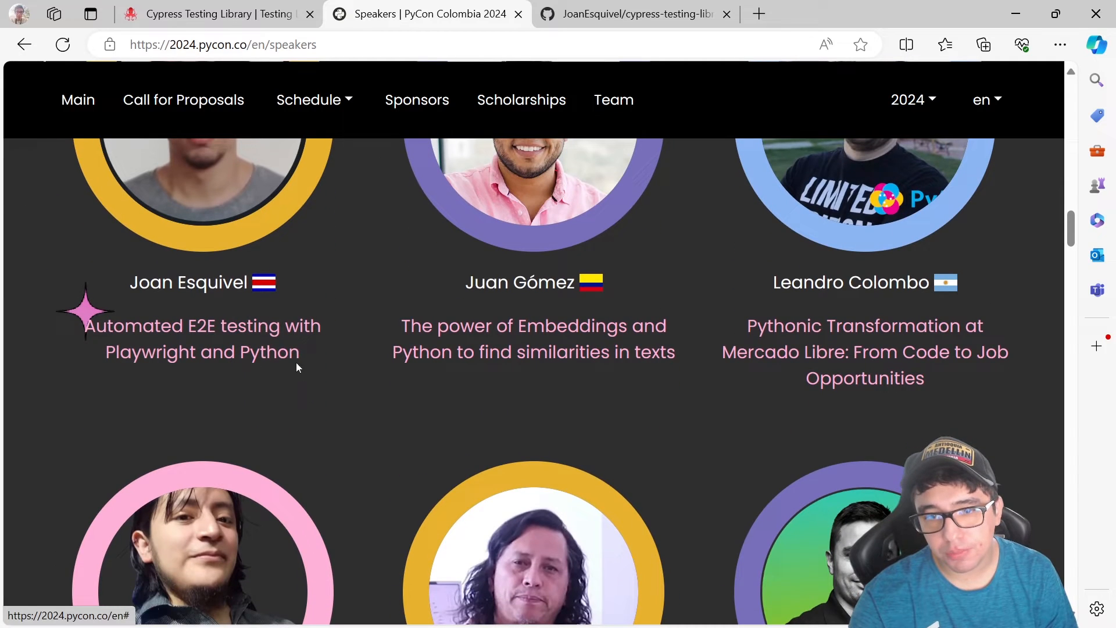
pyautogui.moveTo(192, 377)
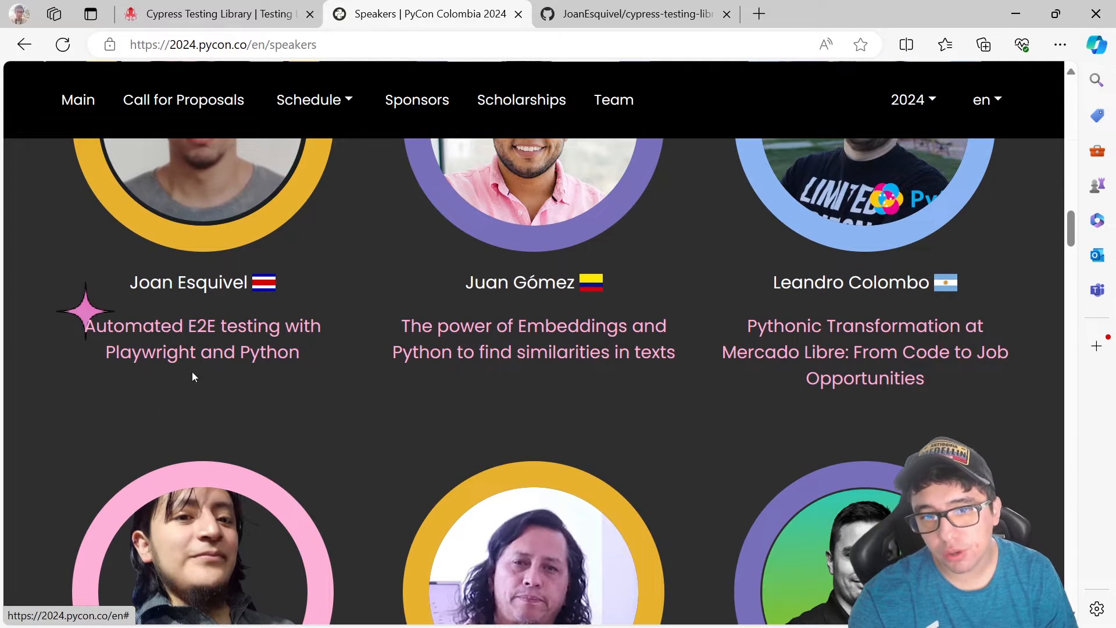
pyautogui.moveTo(302, 363)
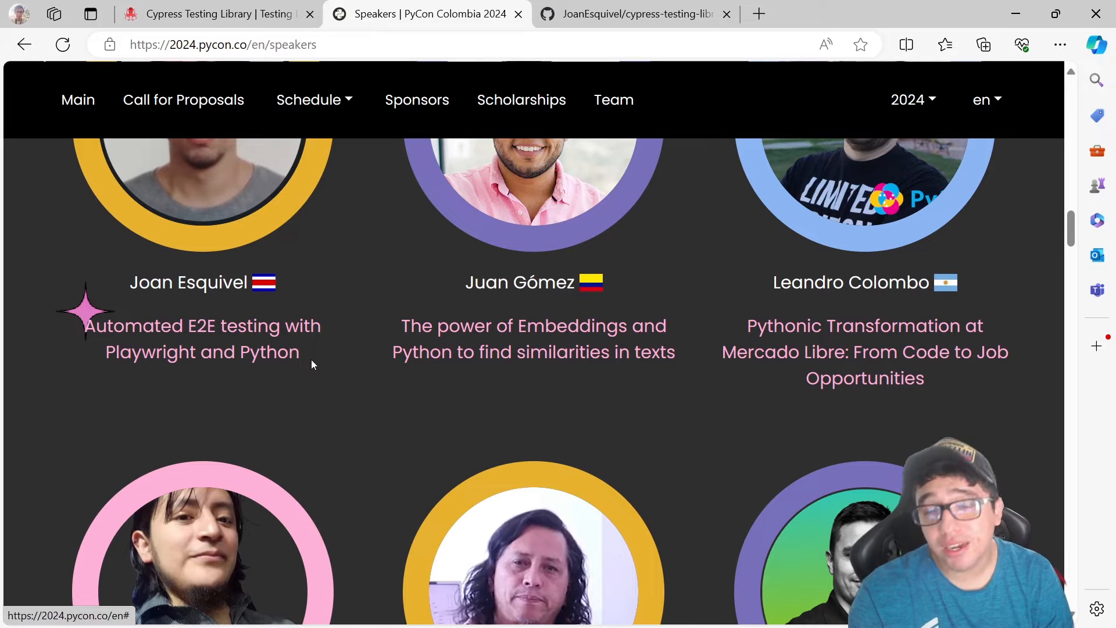
pyautogui.scroll(3)
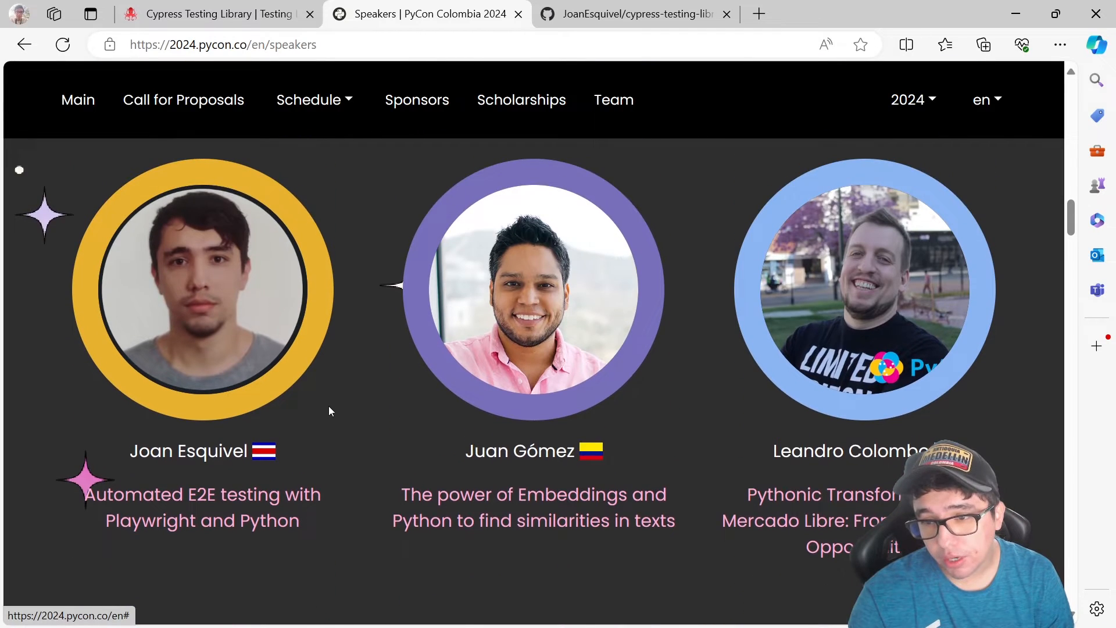
pyautogui.scroll(-3)
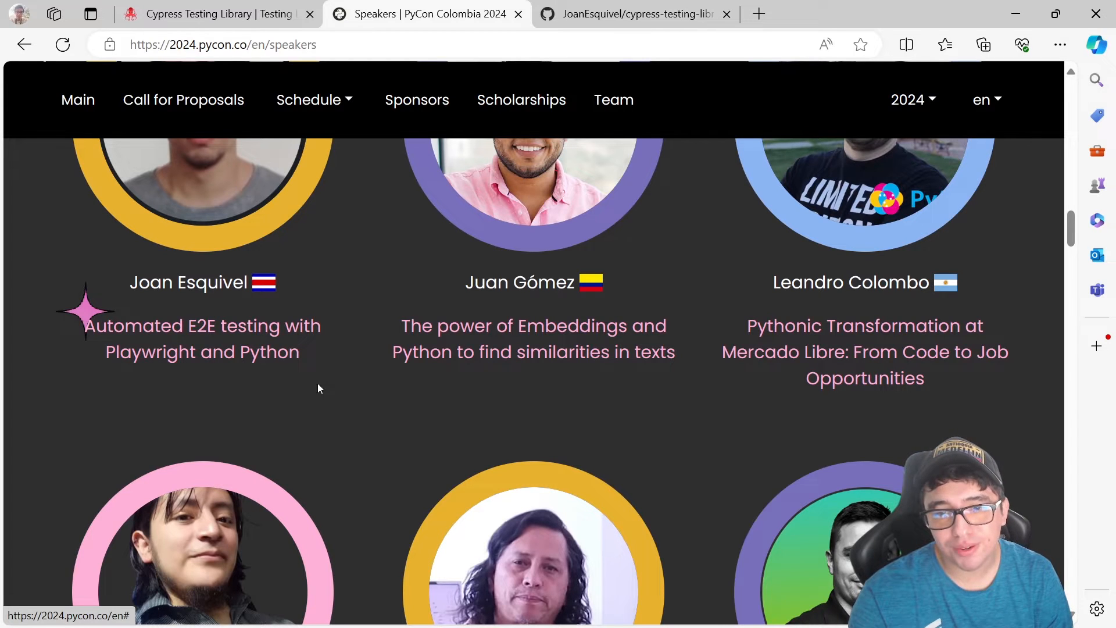
pyautogui.moveTo(244, 359)
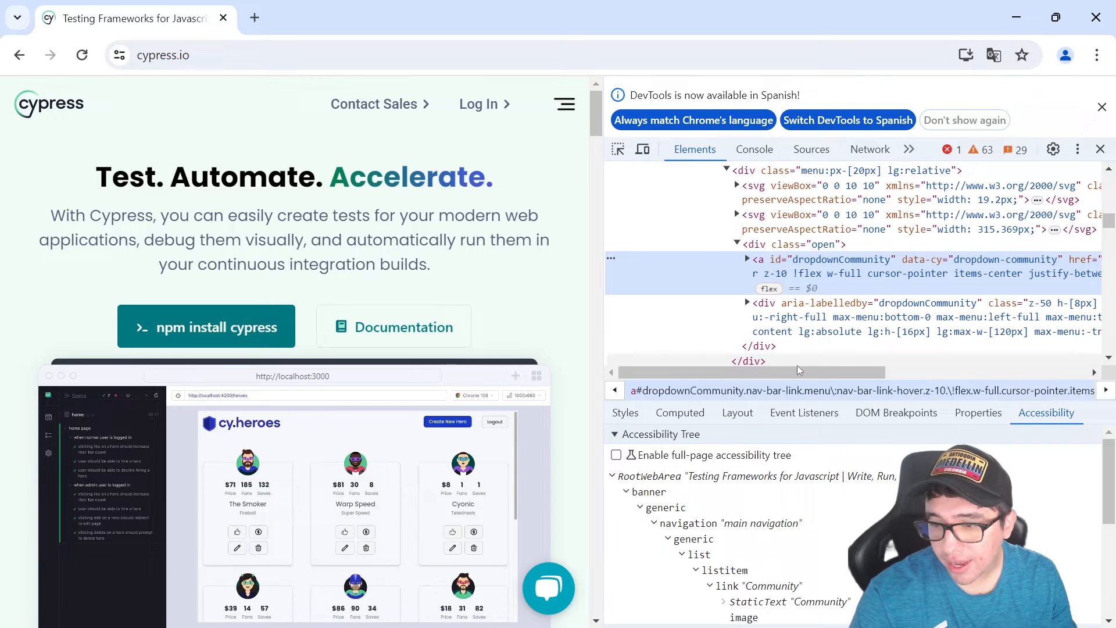
# Step: Select the Community navigation link on cypress.io for inspection in DevTools
pyautogui.hscroll(3)
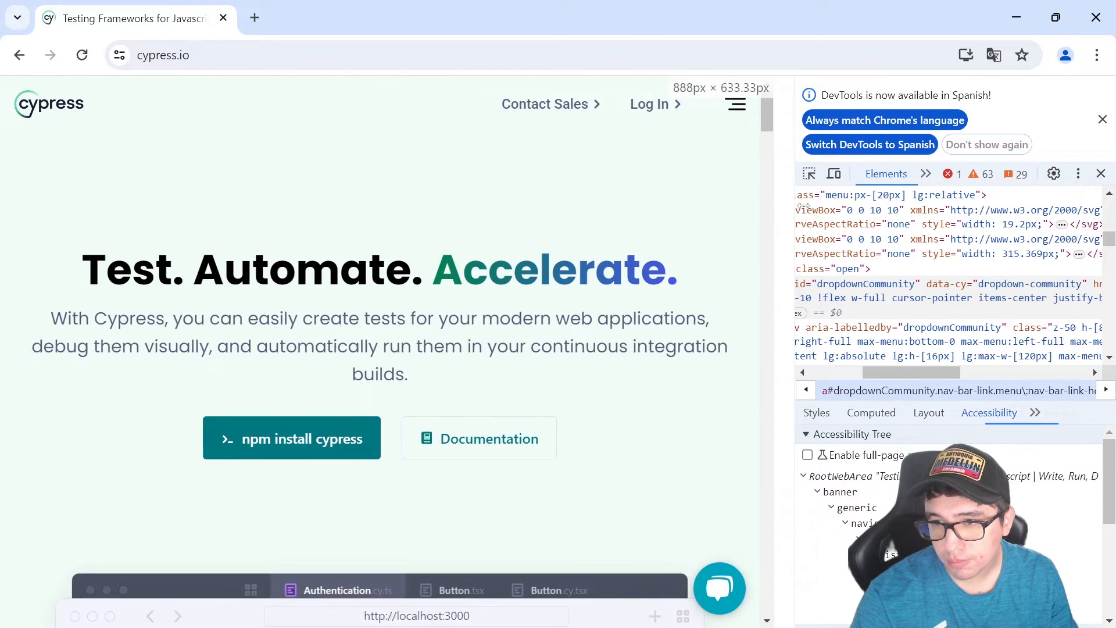
pyautogui.click(319, 107)
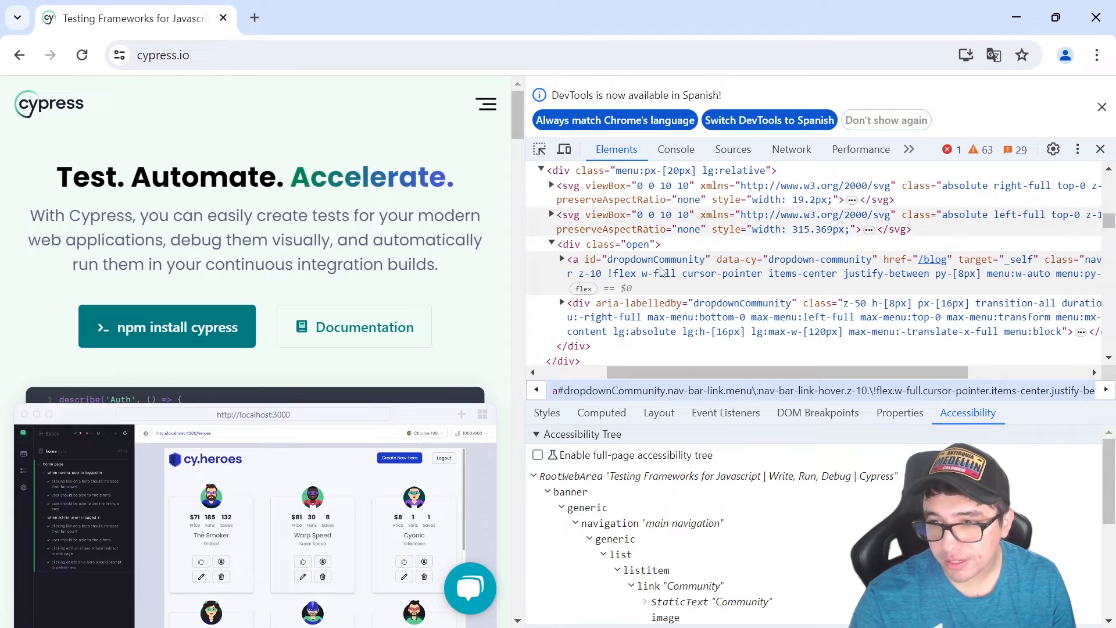
# Step: Review Styles, Layout, DOM Breakpoints and Properties, then Accessibility showing role link and name Community
pyautogui.click(547, 412)
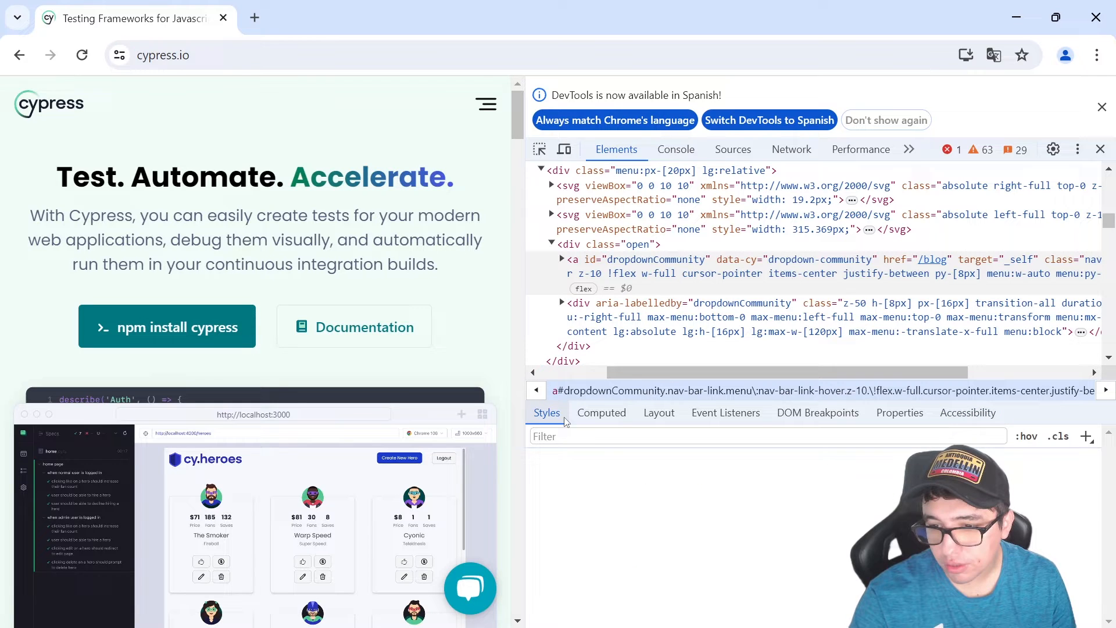
pyautogui.click(658, 413)
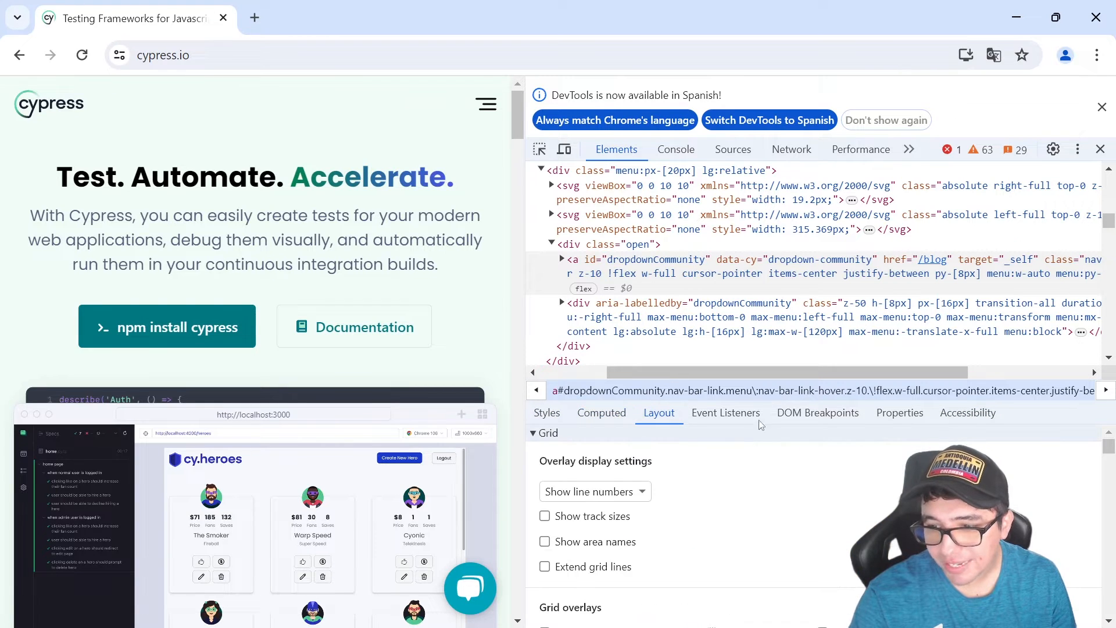
pyautogui.click(818, 412)
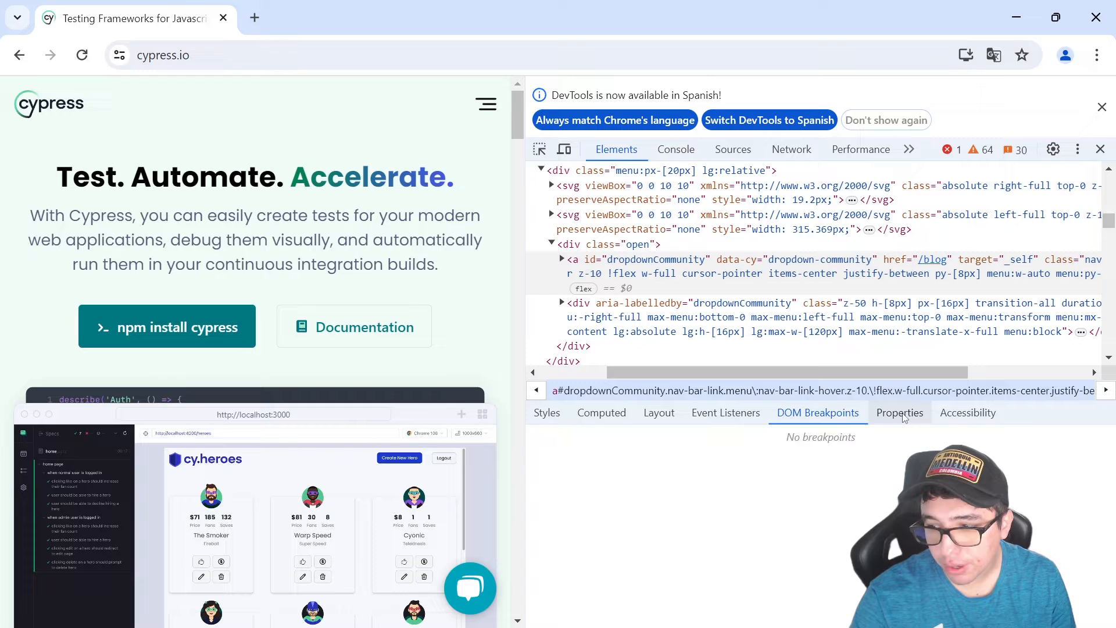
pyautogui.click(899, 411)
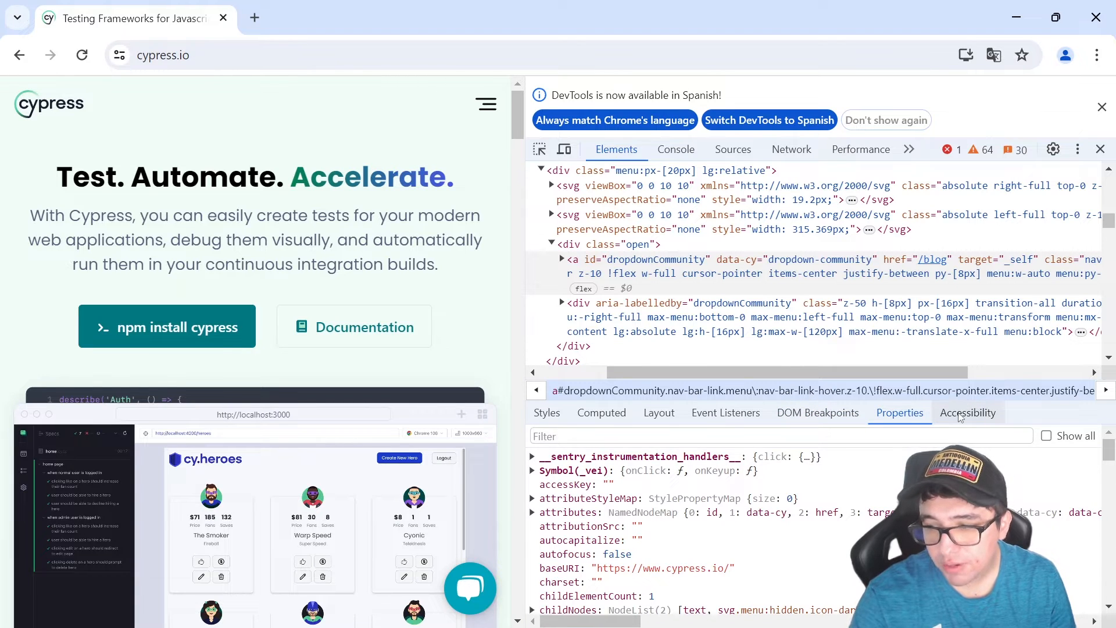
pyautogui.click(967, 411)
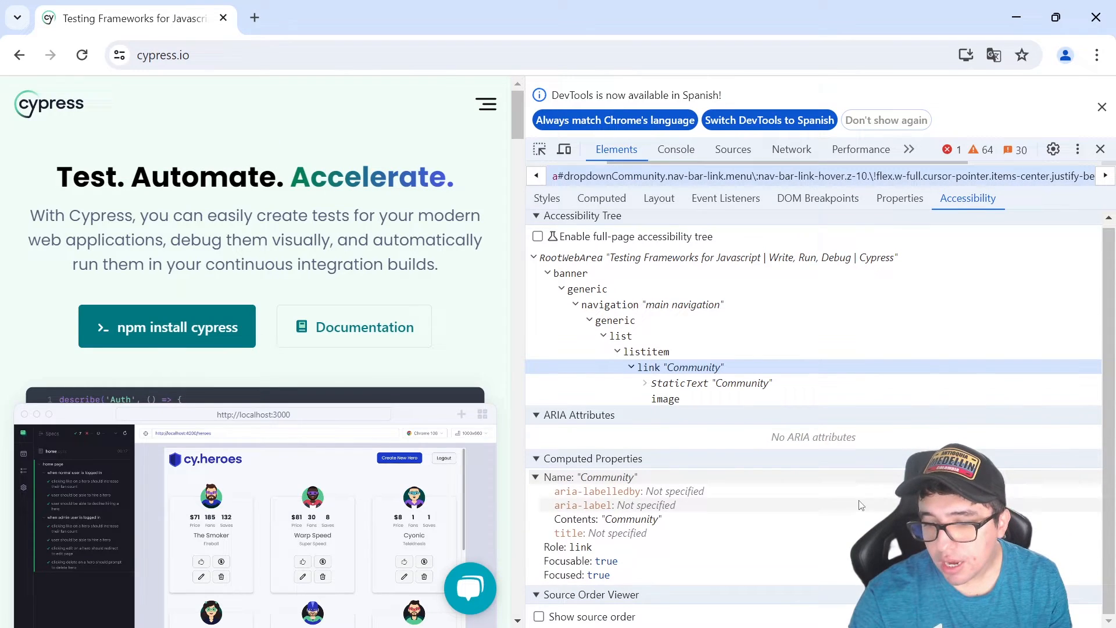
pyautogui.moveTo(638, 466)
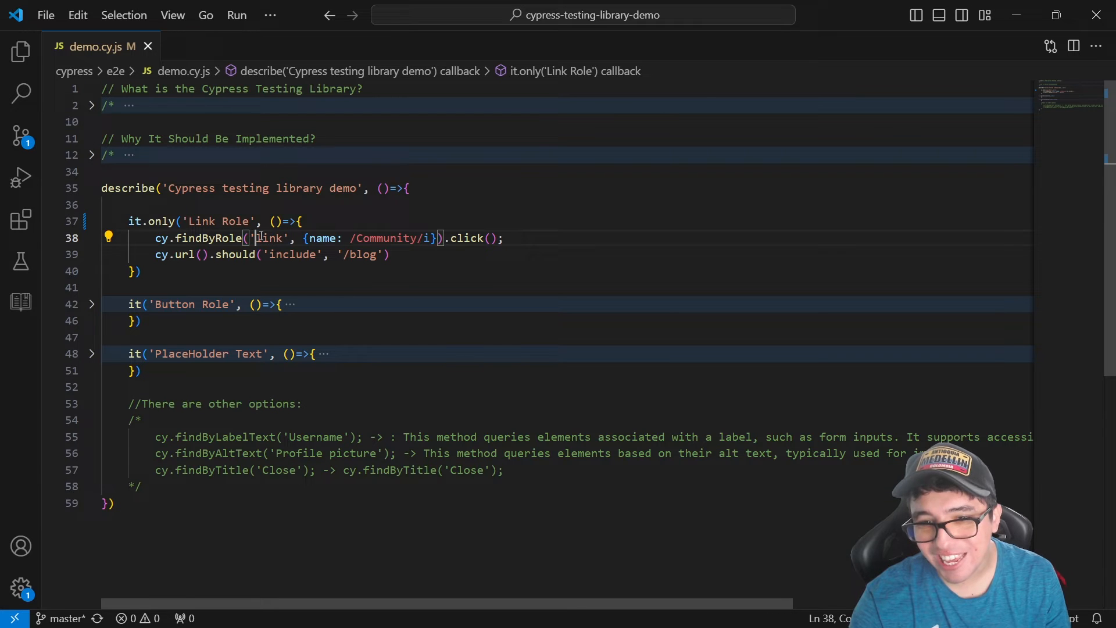
pyautogui.doubleClick(269, 237)
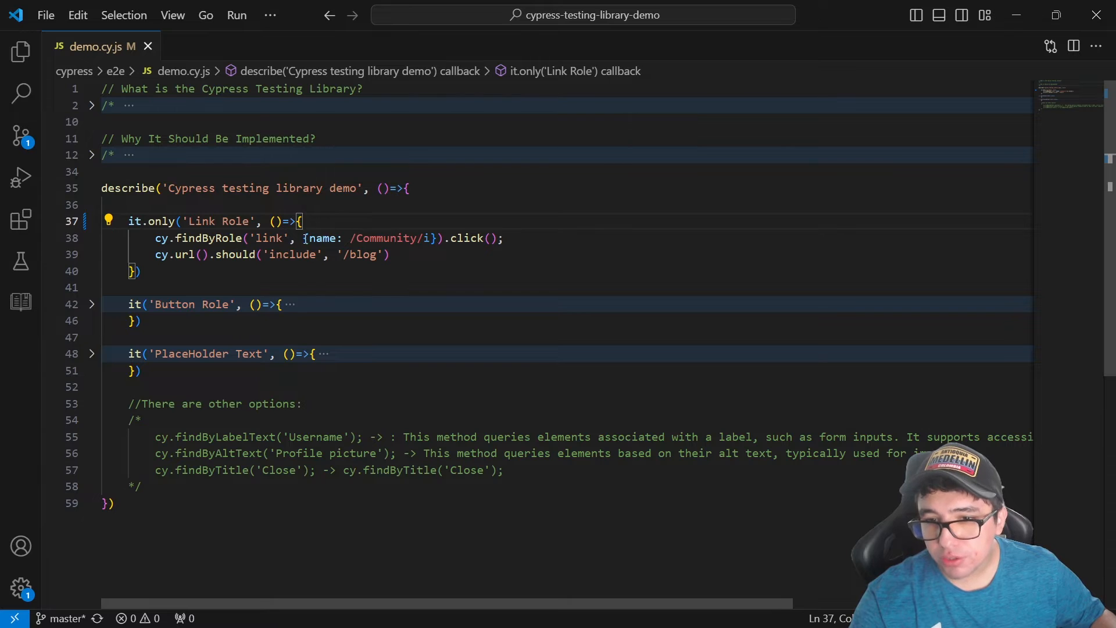
pyautogui.click(278, 221)
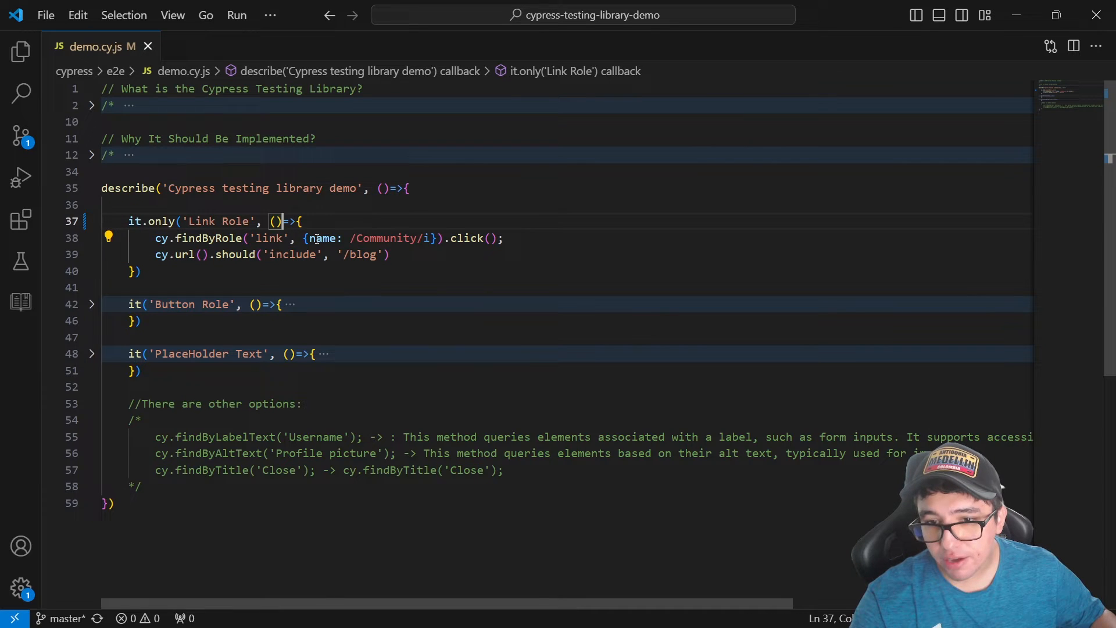
pyautogui.doubleClick(322, 237)
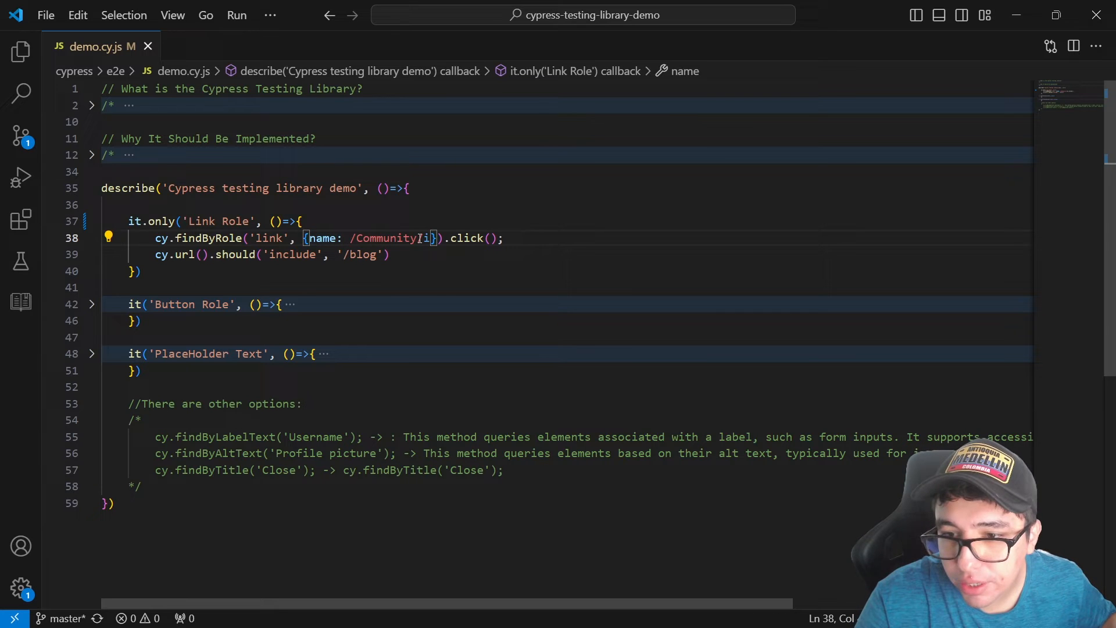
pyautogui.press('Backspace')
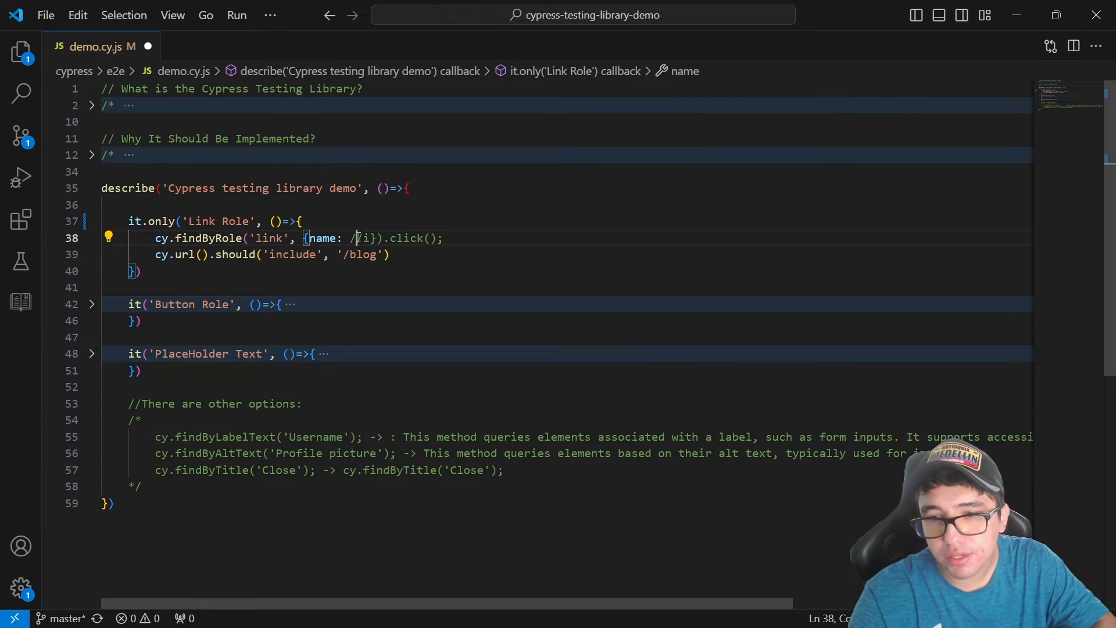
pyautogui.write('Community/')
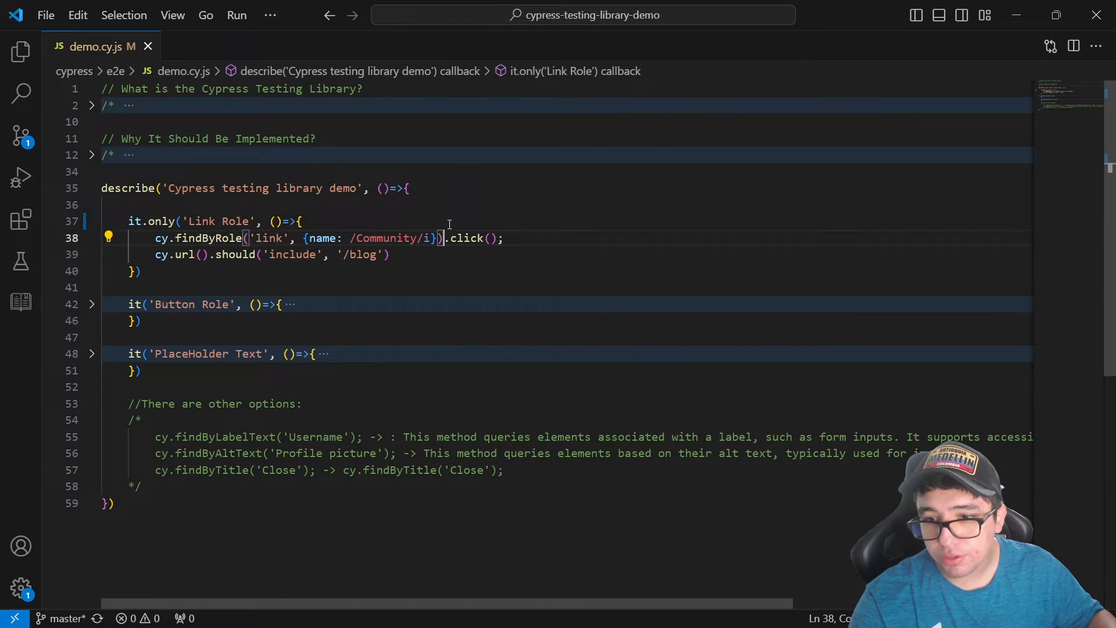
pyautogui.doubleClick(468, 238)
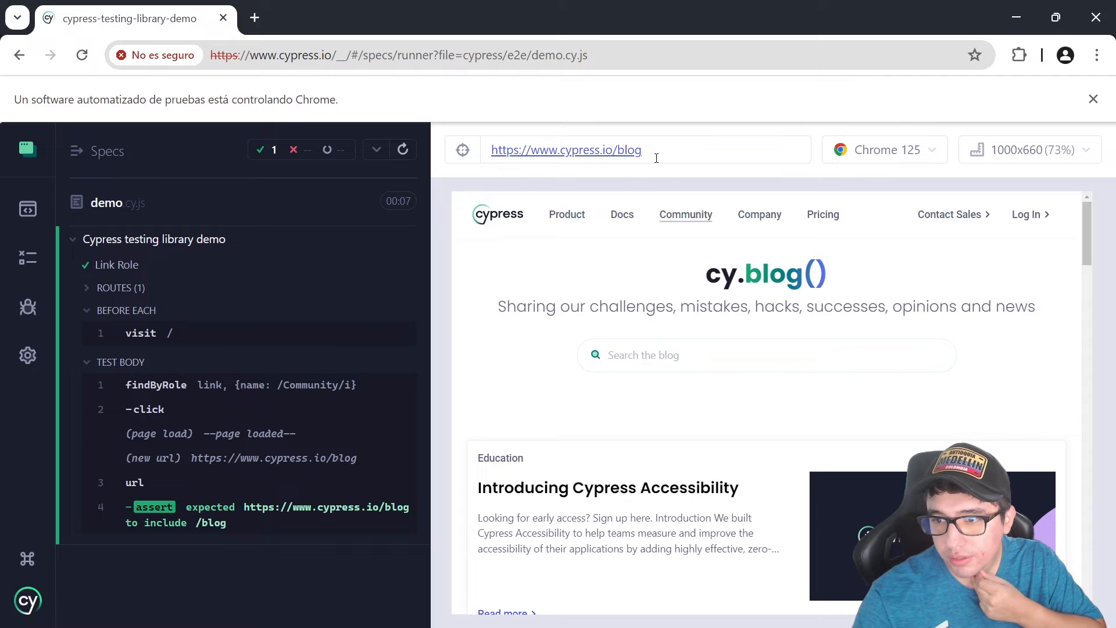
pyautogui.moveTo(685, 214)
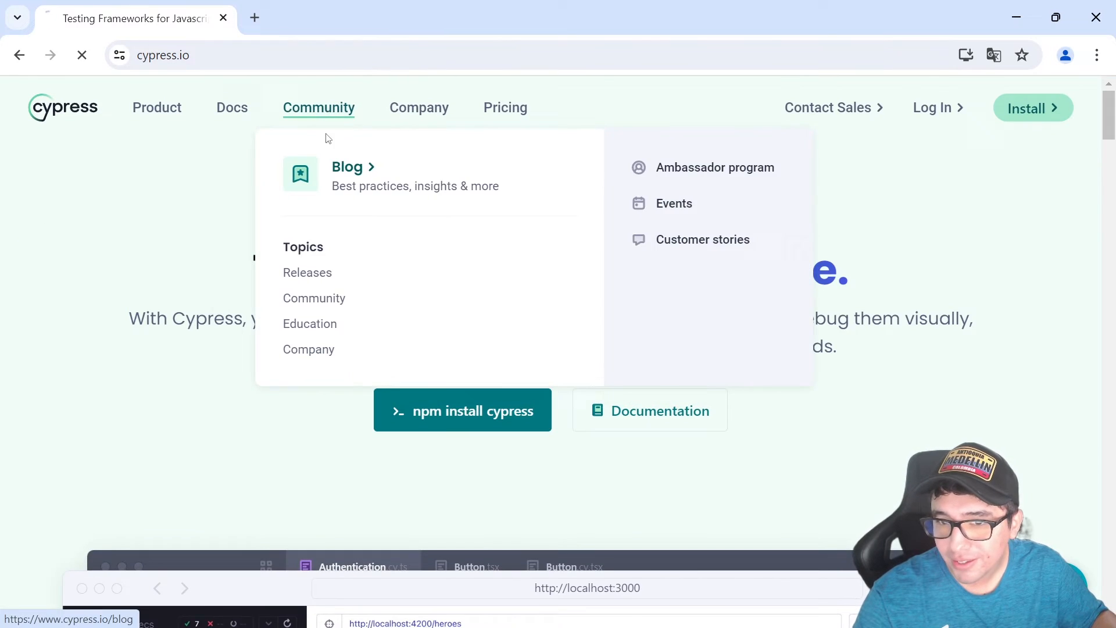
# Step: Return to the cypress.io homepage Community menu after the Link Role test passes at /blog
pyautogui.click(347, 167)
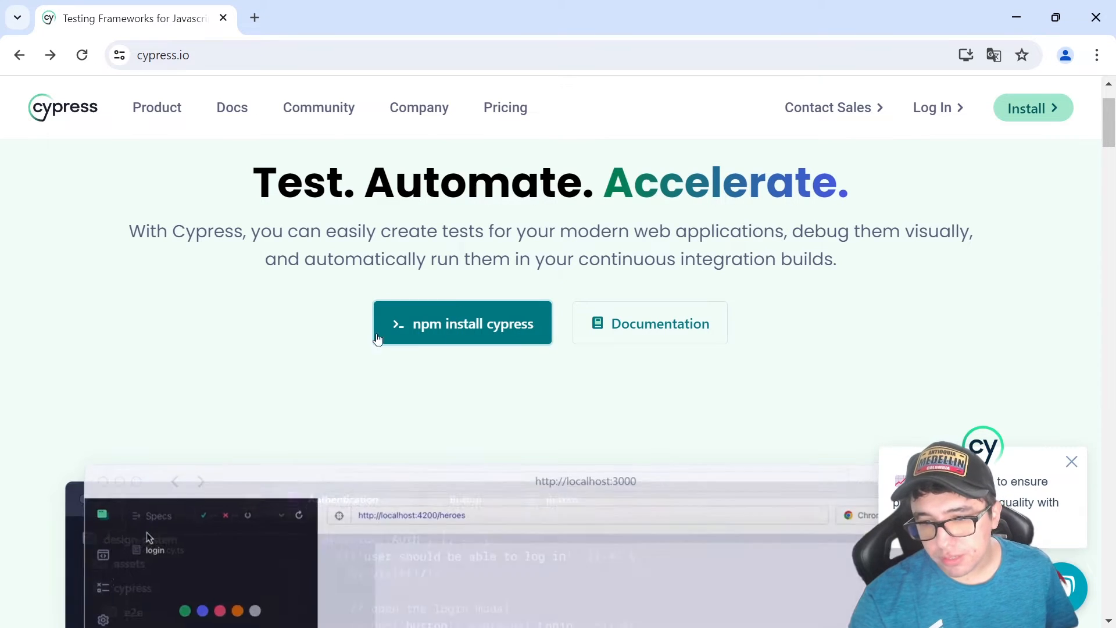
pyautogui.scroll(3)
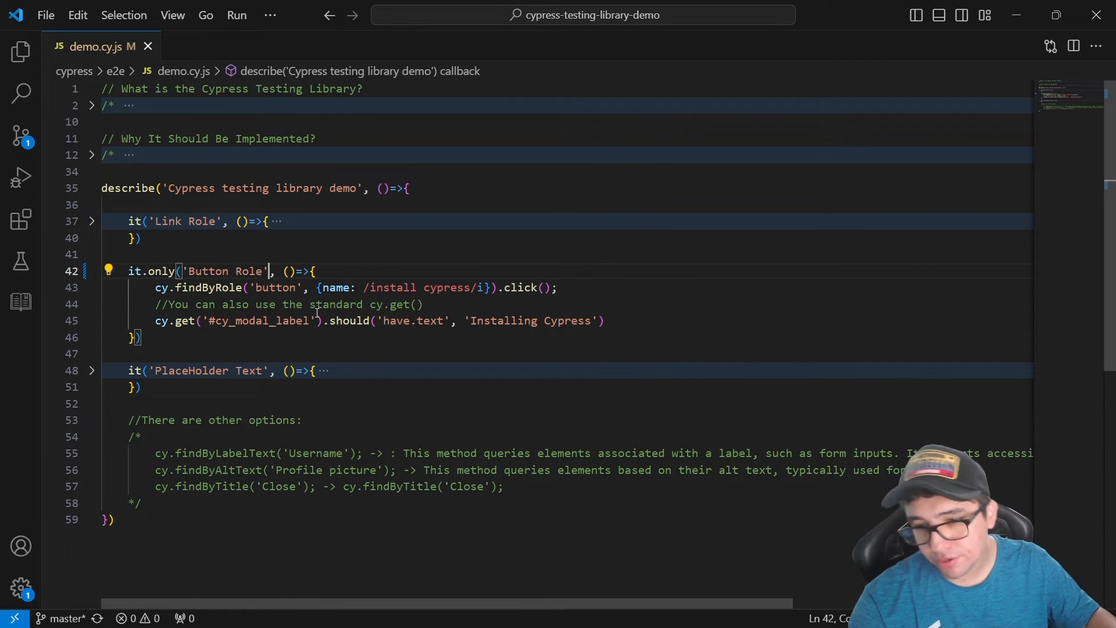
# Step: Walk through the Button Role test's findByRole('button', {name: /install cypress/i}) and its assertion
pyautogui.doubleClick(199, 288)
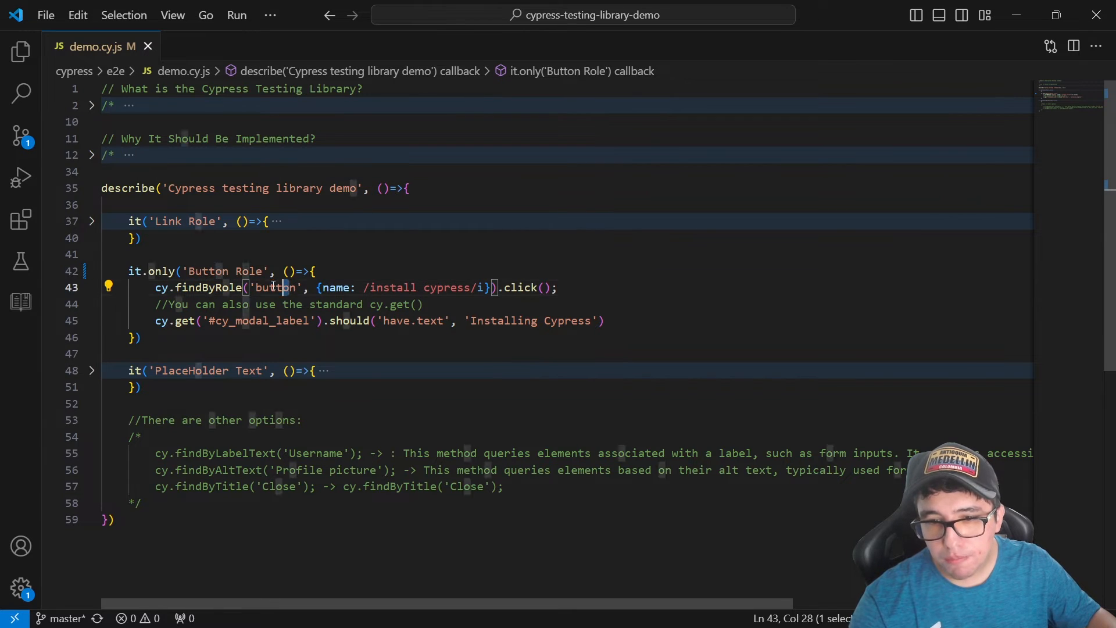
pyautogui.doubleClick(335, 288)
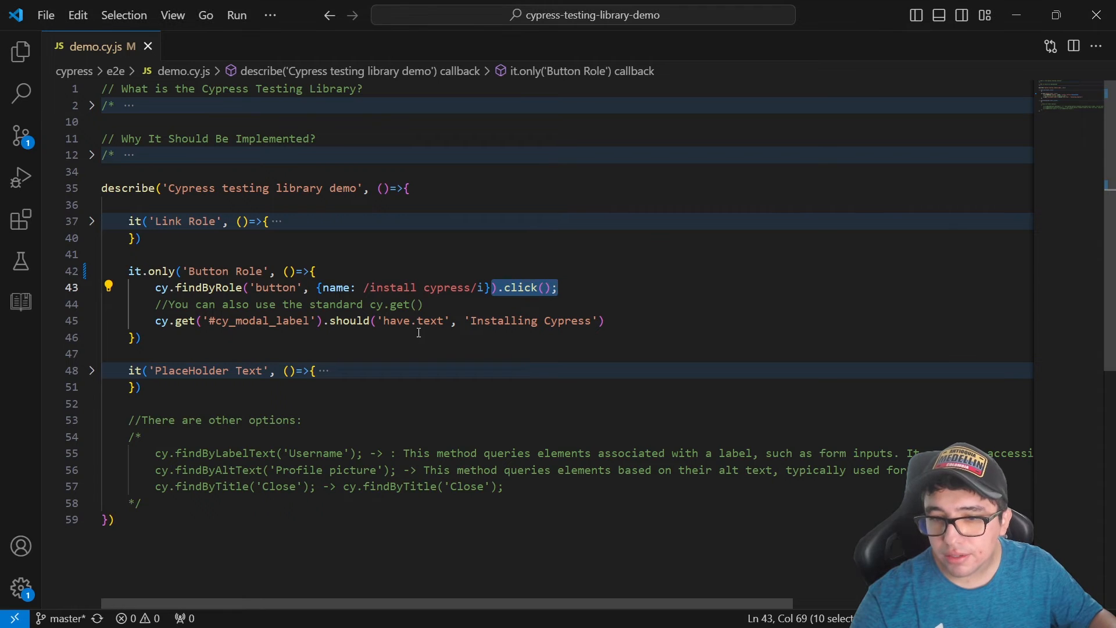
pyautogui.click(139, 337)
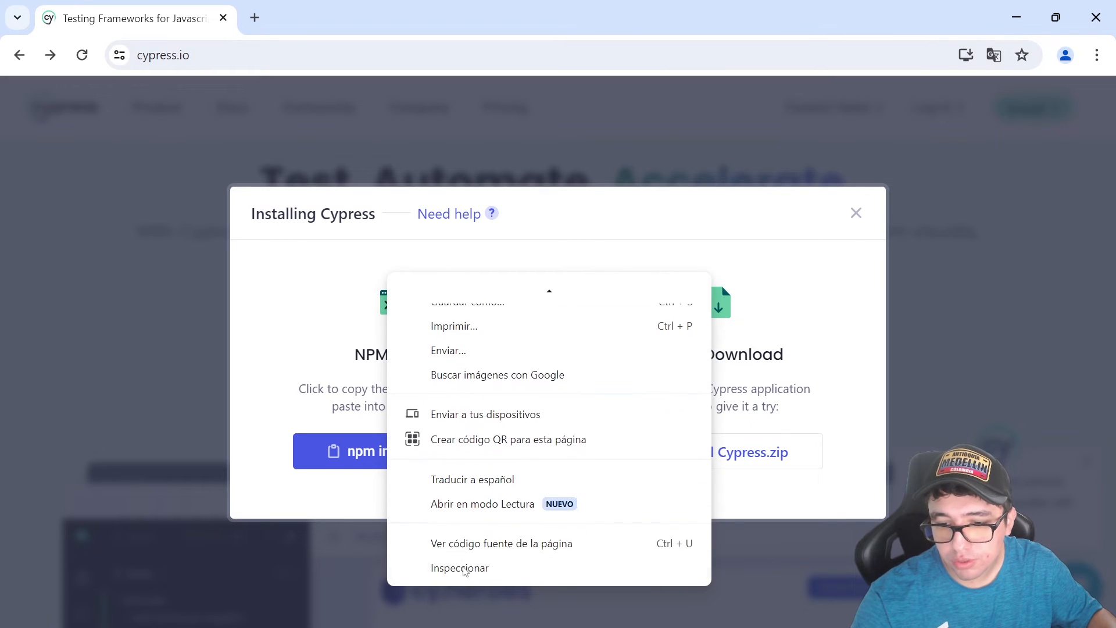
# Step: Confirm the Installing Cypress modal title carries the cy_modal_label id used in the test
pyautogui.click(460, 567)
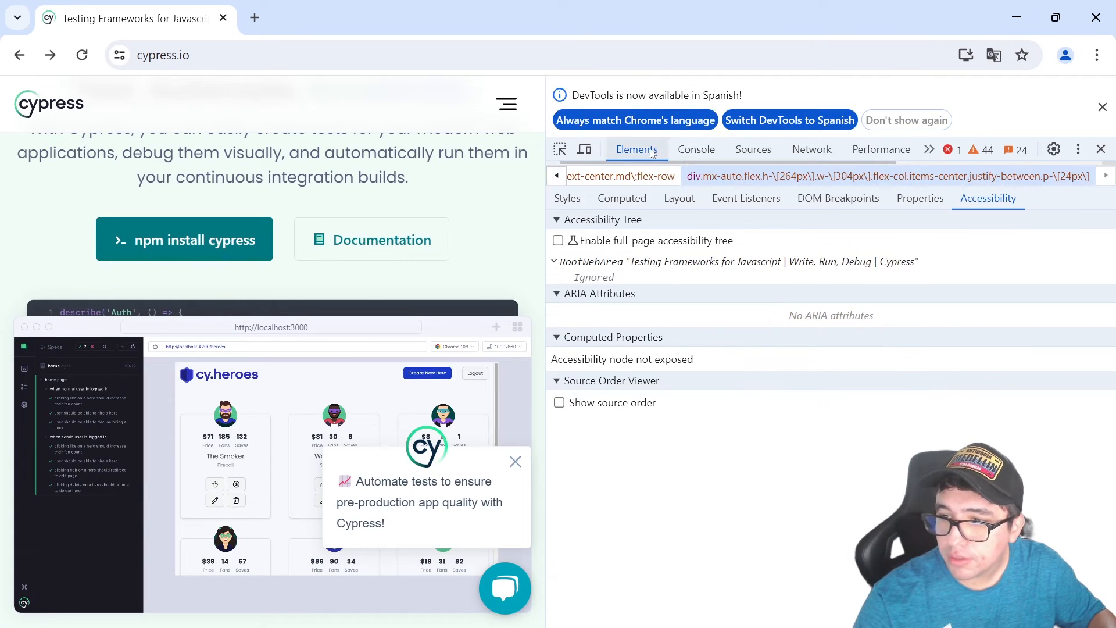
pyautogui.click(184, 239)
pyautogui.write('#cy_modal_label')
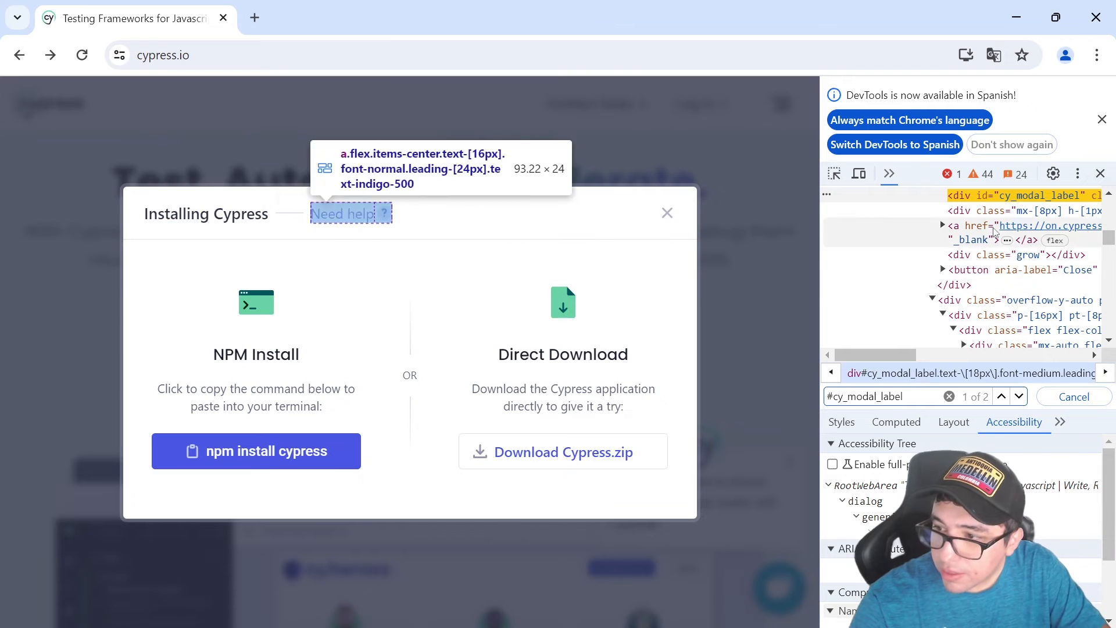
pyautogui.moveTo(140, 222)
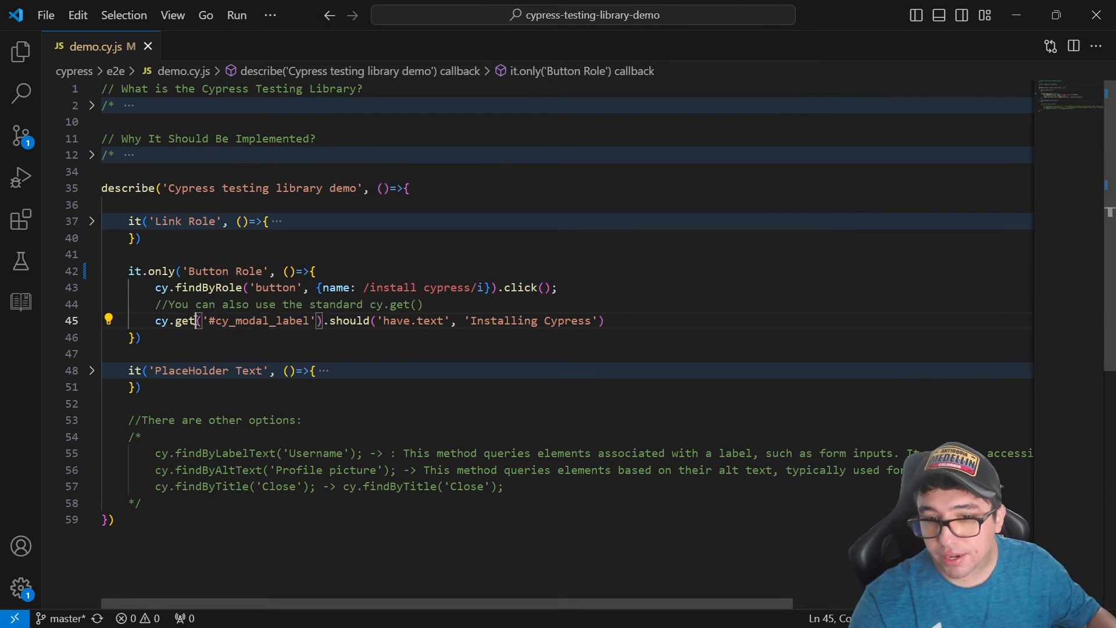
pyautogui.doubleClick(256, 321)
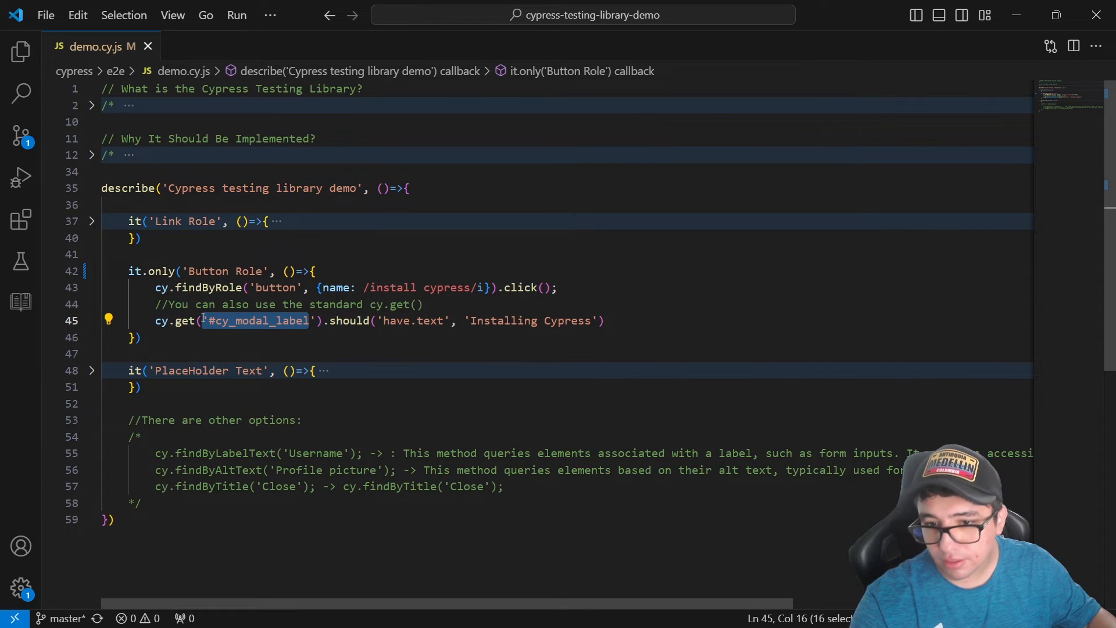
pyautogui.doubleClick(420, 321)
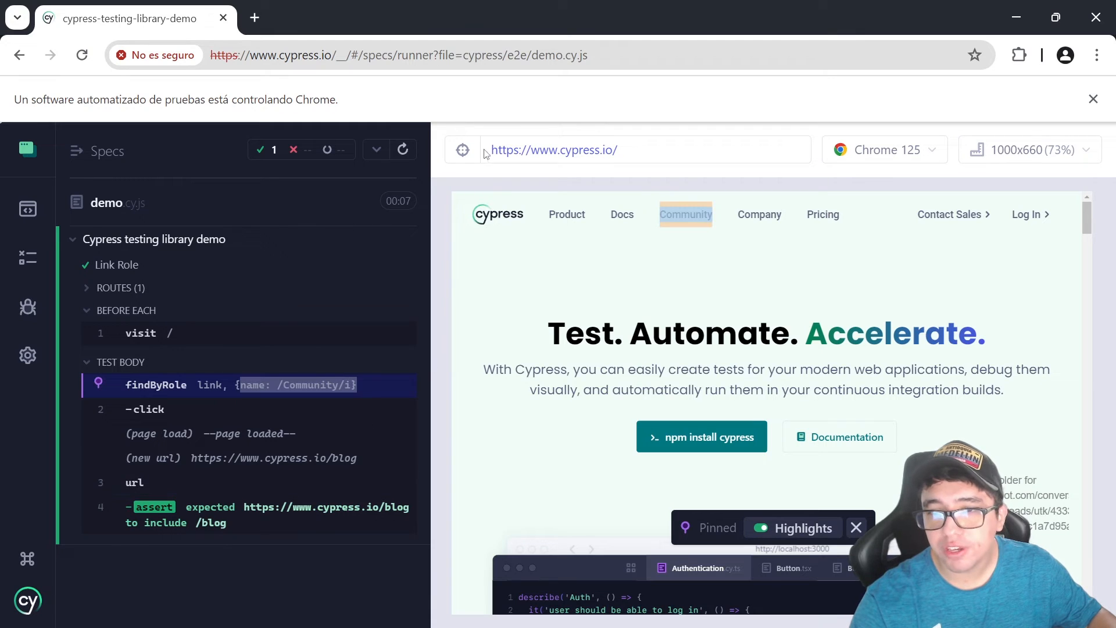
# Step: Re-run the spec and view the click-step snapshot; Button Role passes with cy_modal_label reading Installing Cypress
pyautogui.click(401, 150)
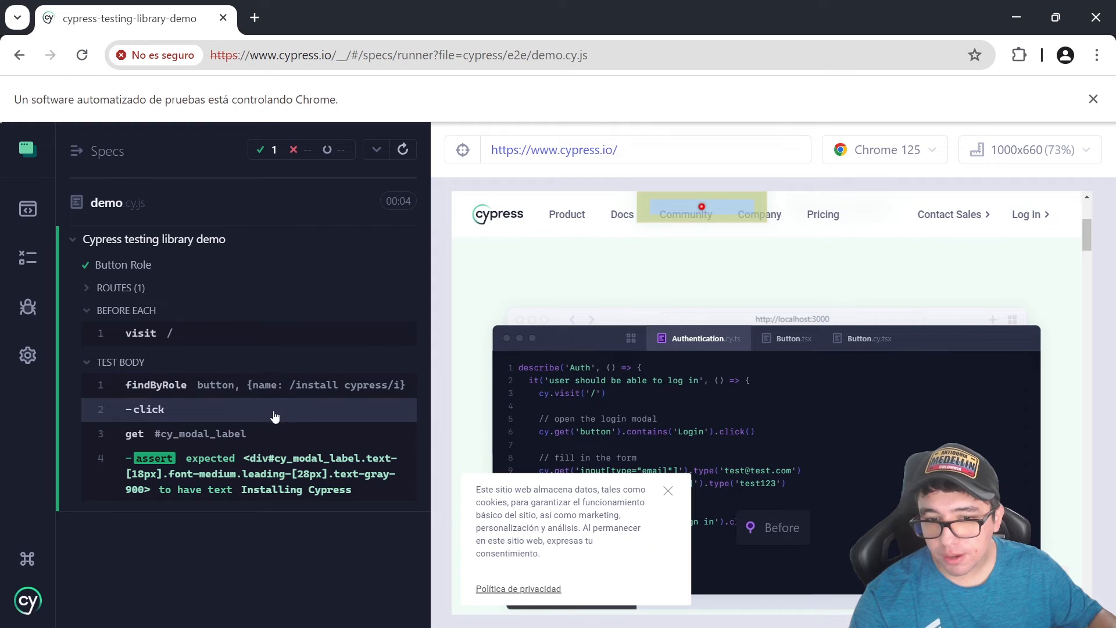
pyautogui.click(144, 408)
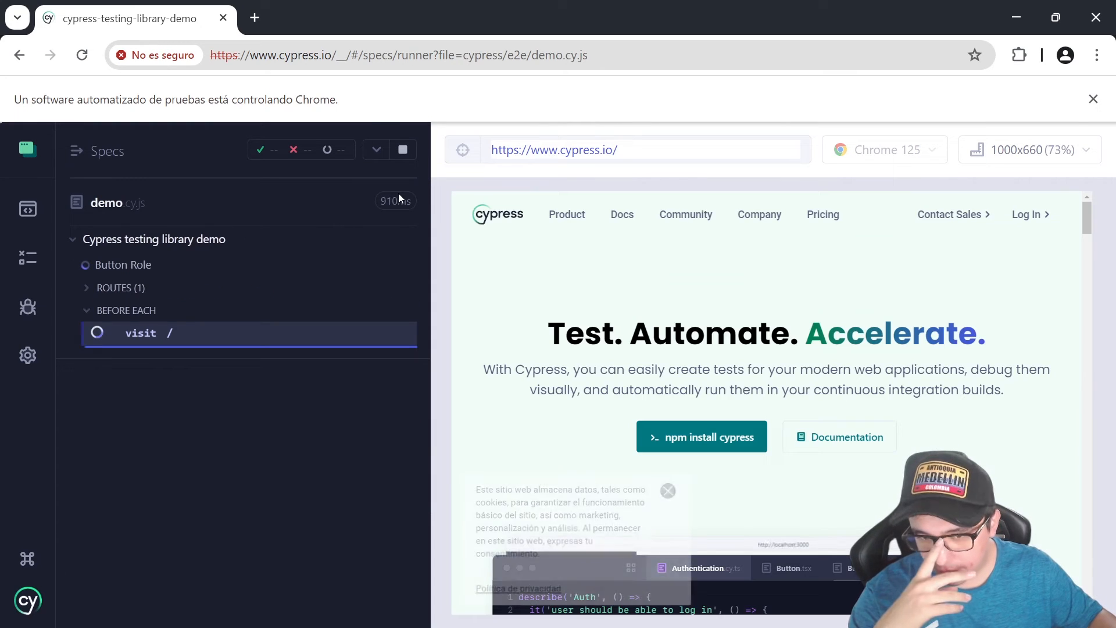
pyautogui.click(403, 150)
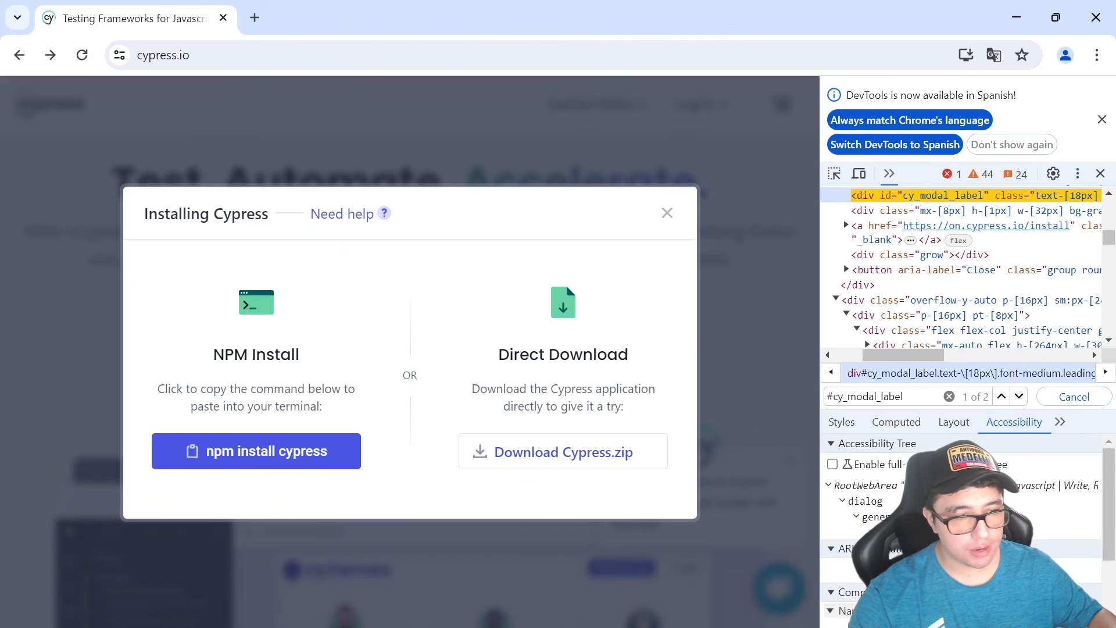
# Step: Close the install modal, open the Cypress blog via Community and inspect its search field
pyautogui.click(666, 212)
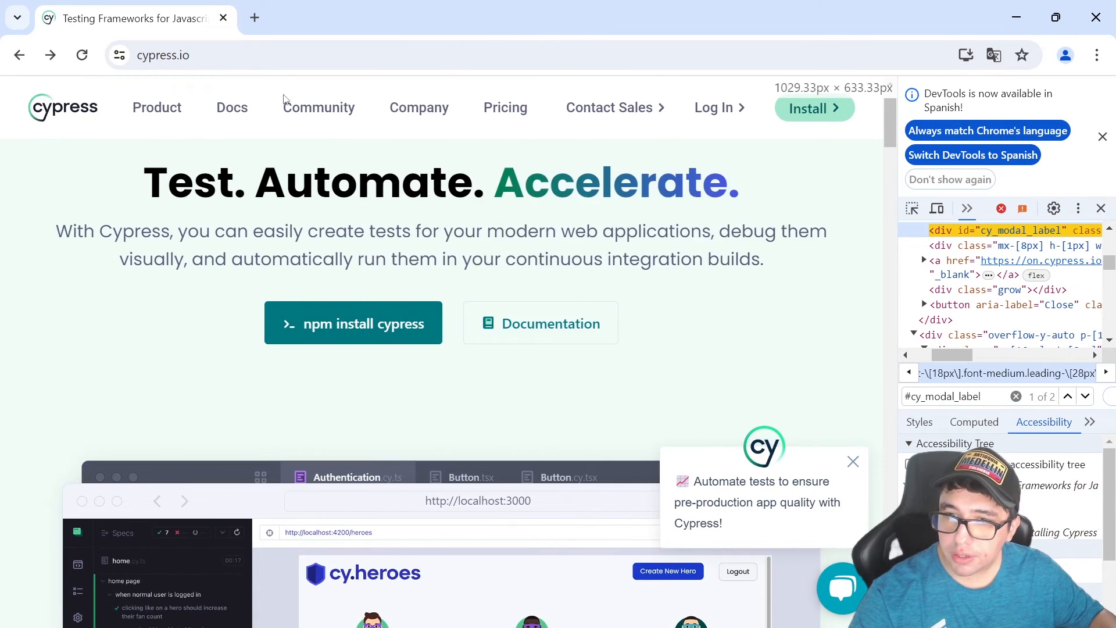
pyautogui.click(319, 107)
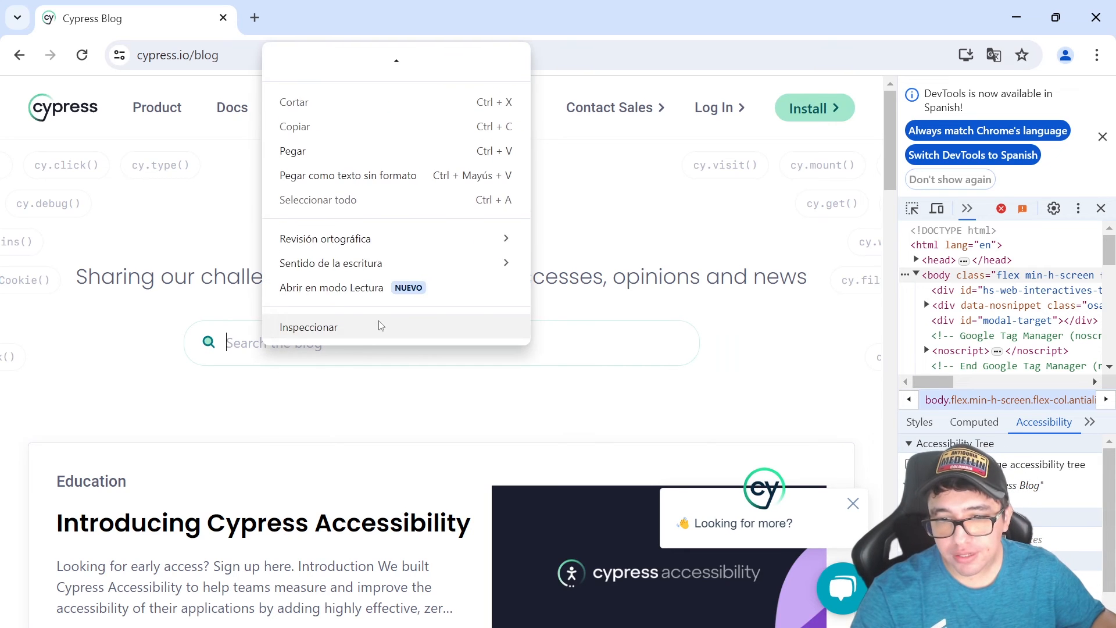
pyautogui.click(308, 327)
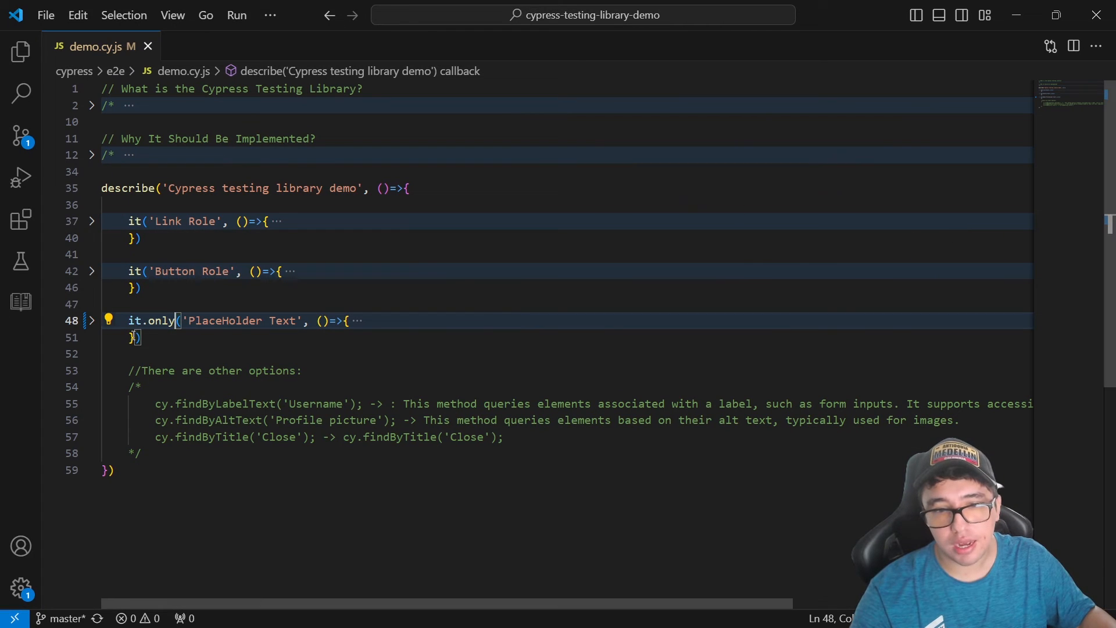
# Step: Expand the PlaceHolder Text test showing cy.visit('/blog') and findByPlaceholderText('Search the blog').type('Testing')
pyautogui.click(91, 321)
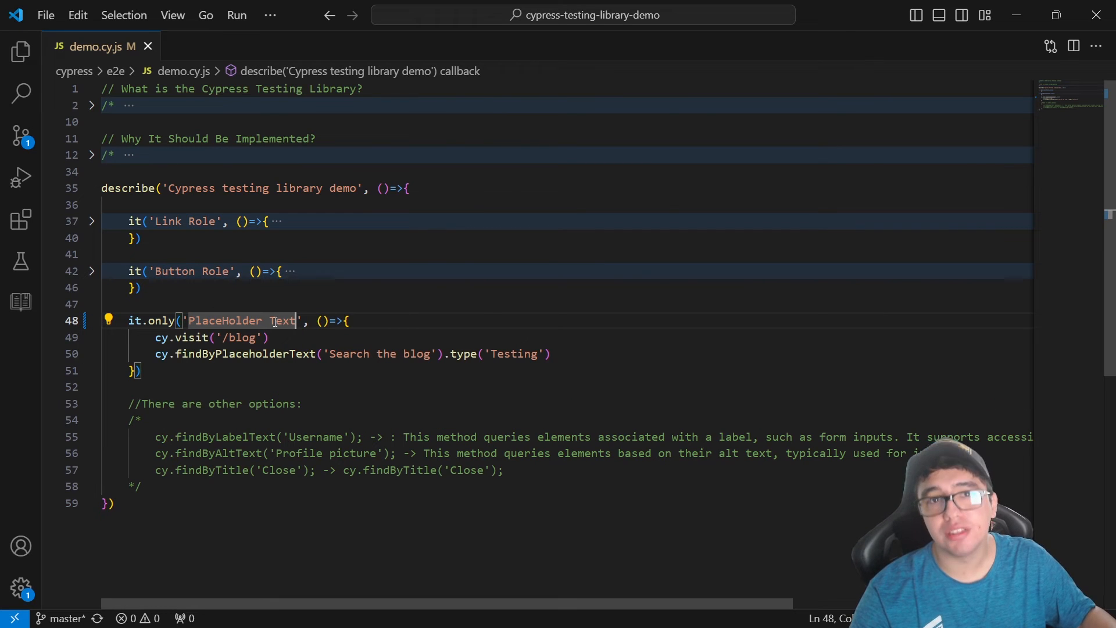
pyautogui.click(207, 338)
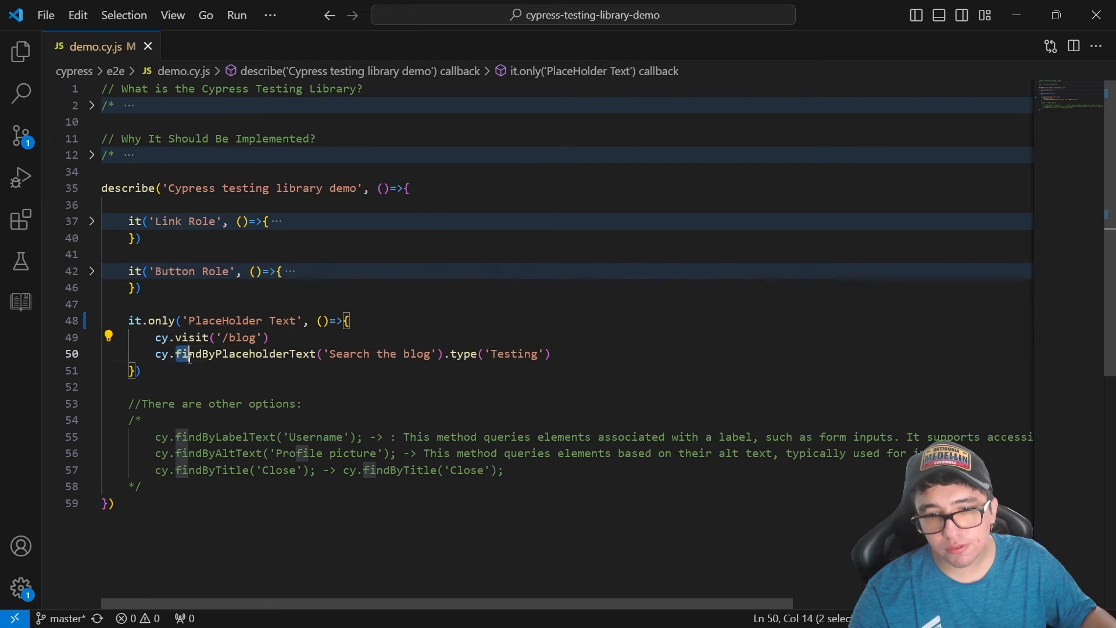
pyautogui.doubleClick(245, 353)
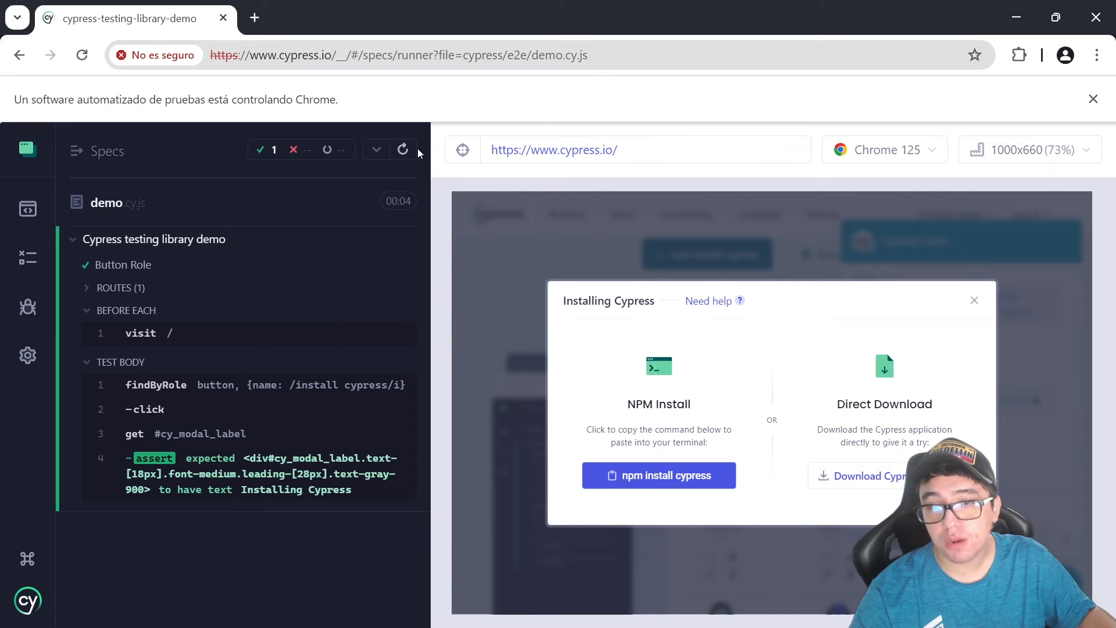
# Step: Re-run the spec so PlaceHolder Text passes and view the snapshot of typing Testing into Search the blog
pyautogui.click(404, 151)
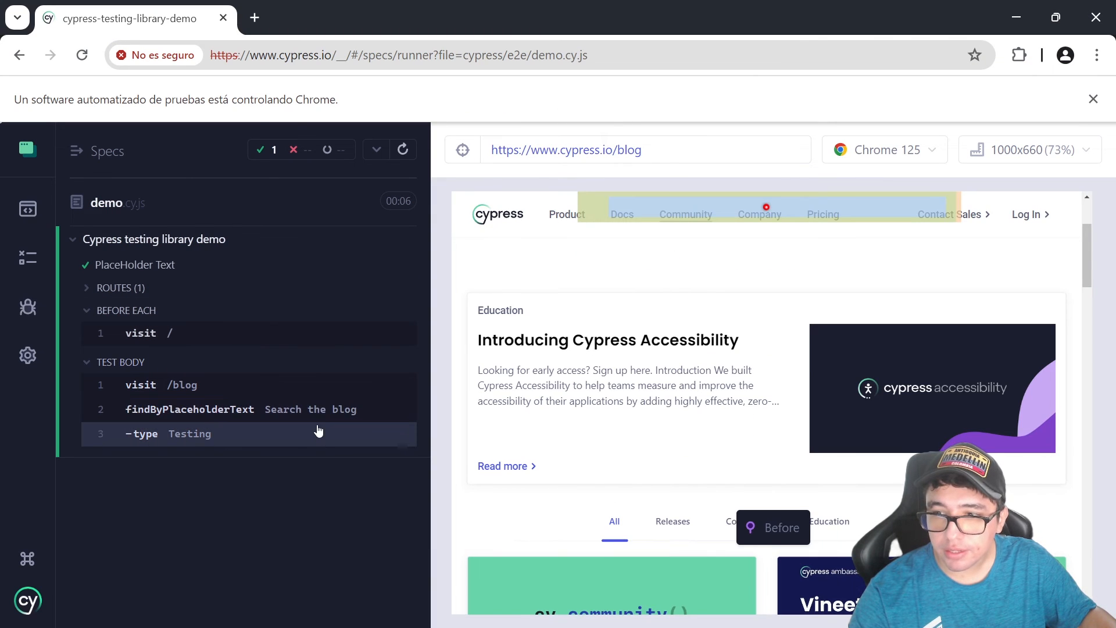
pyautogui.click(402, 150)
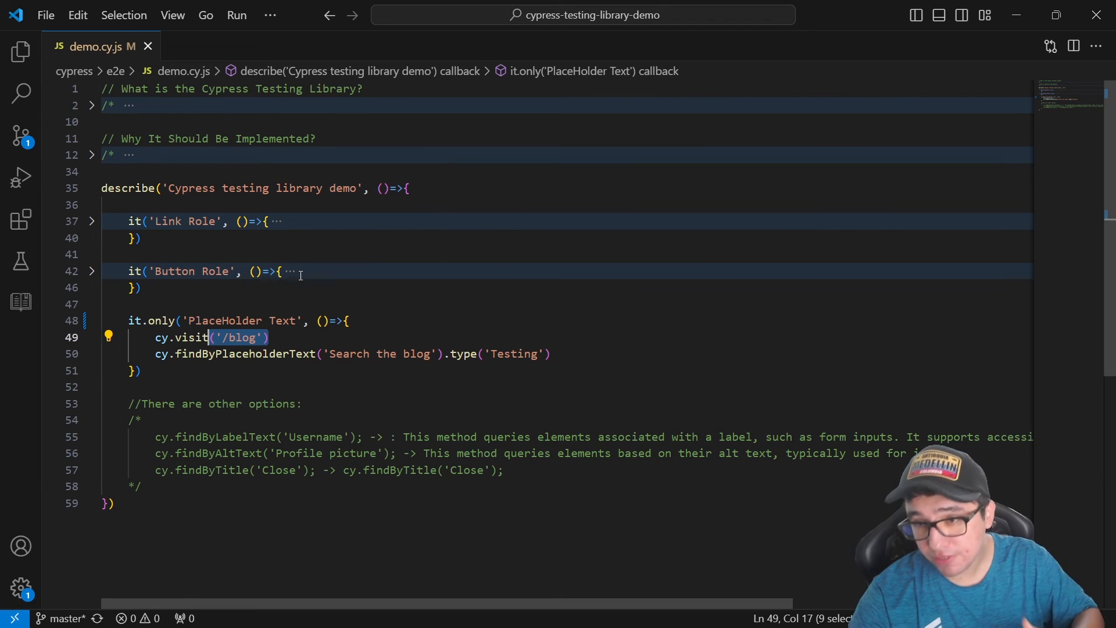
pyautogui.scroll(-3)
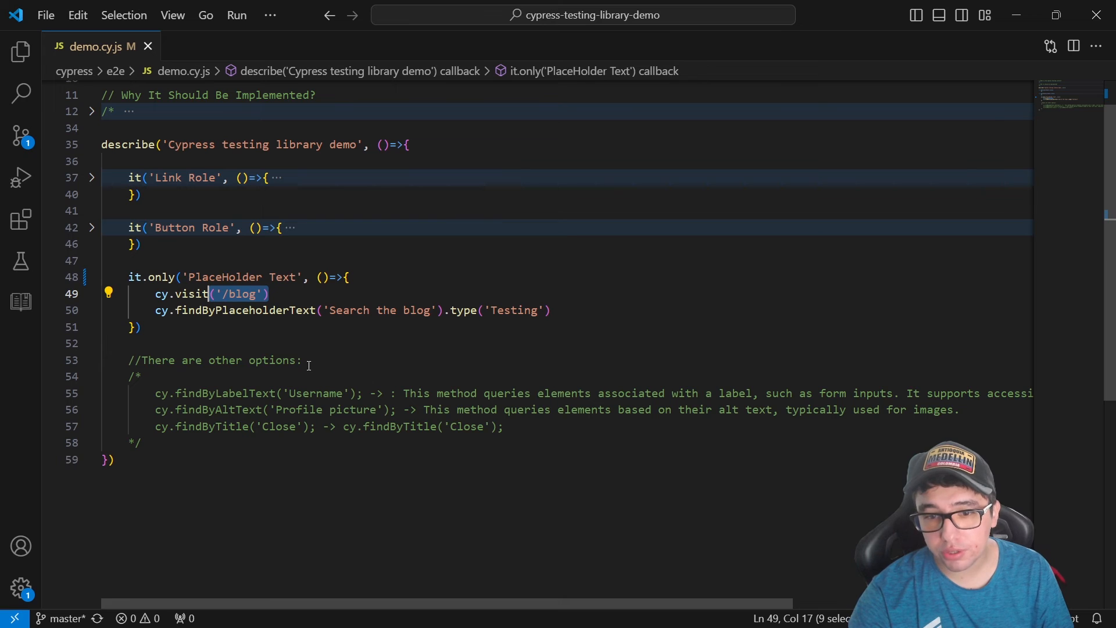
pyautogui.click(216, 427)
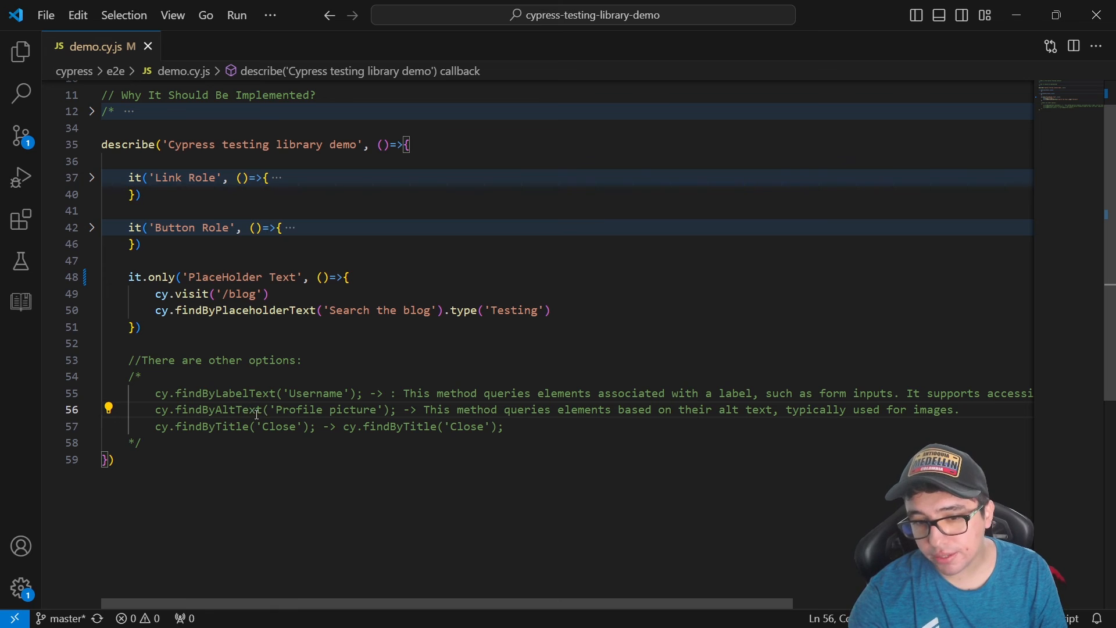
pyautogui.doubleClick(228, 409)
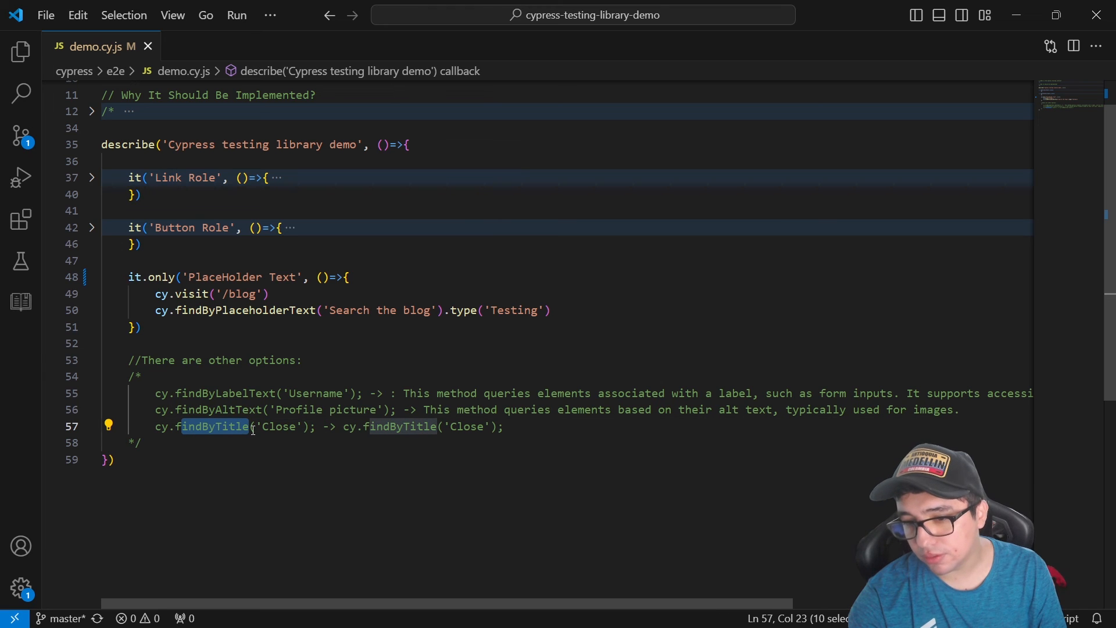
pyautogui.scroll(3)
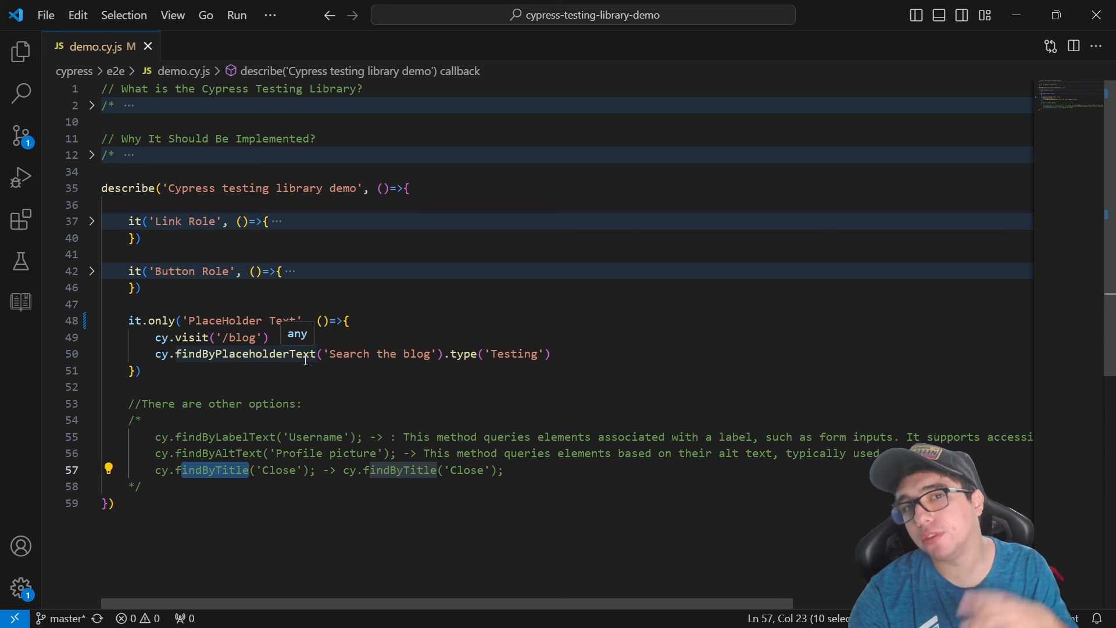
pyautogui.moveTo(332, 370)
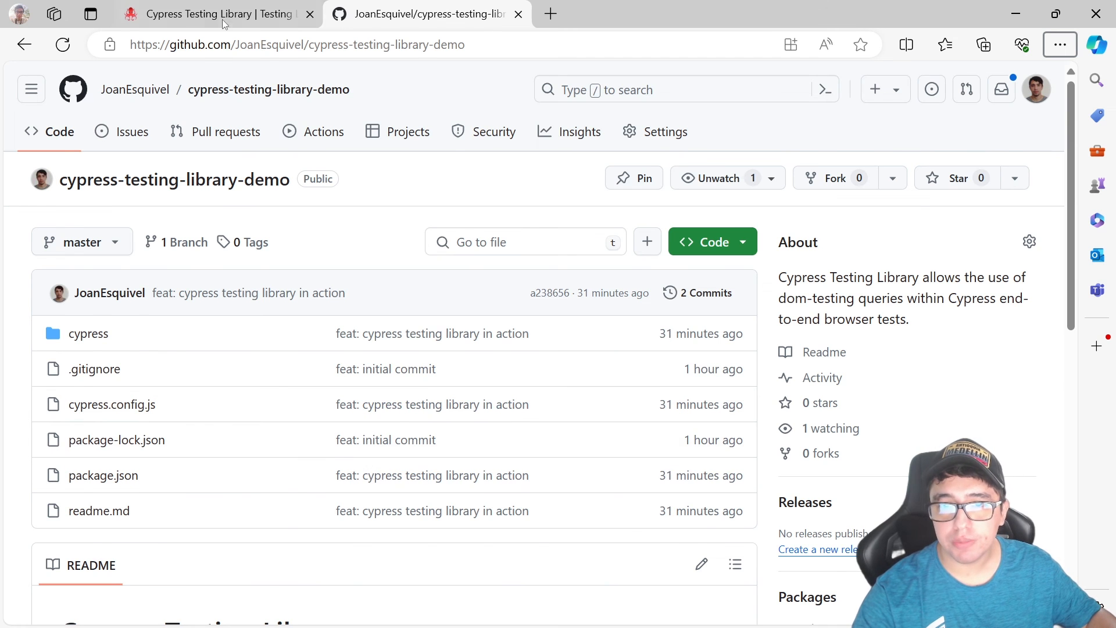
# Step: Return to the Cypress Testing Library docs page and scroll to the findBy and findAllBy usage notes
pyautogui.click(214, 14)
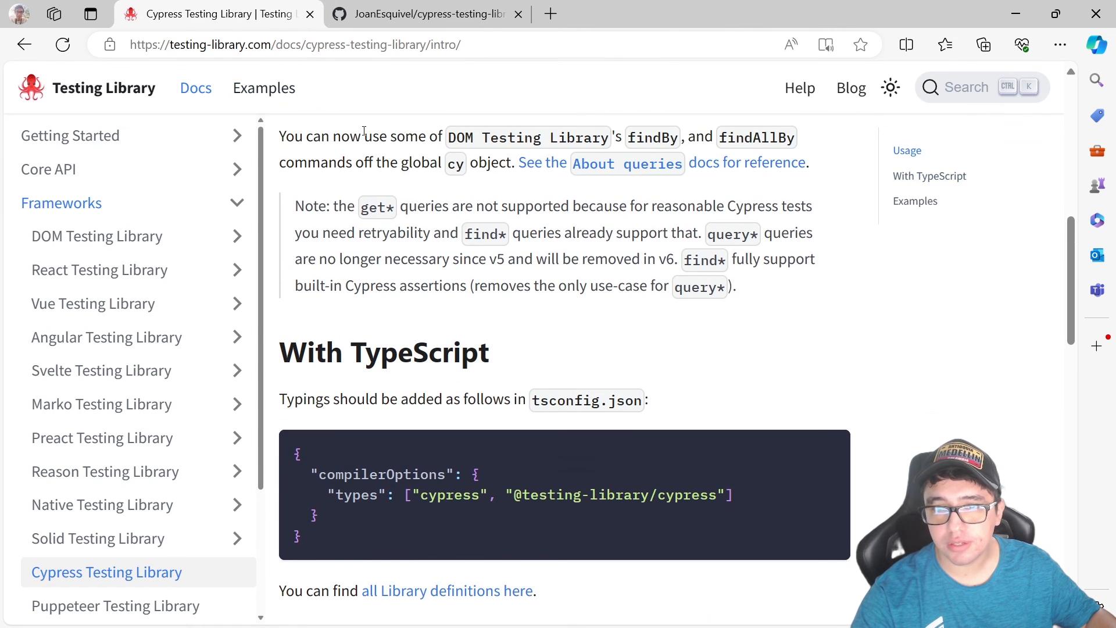
pyautogui.scroll(-3)
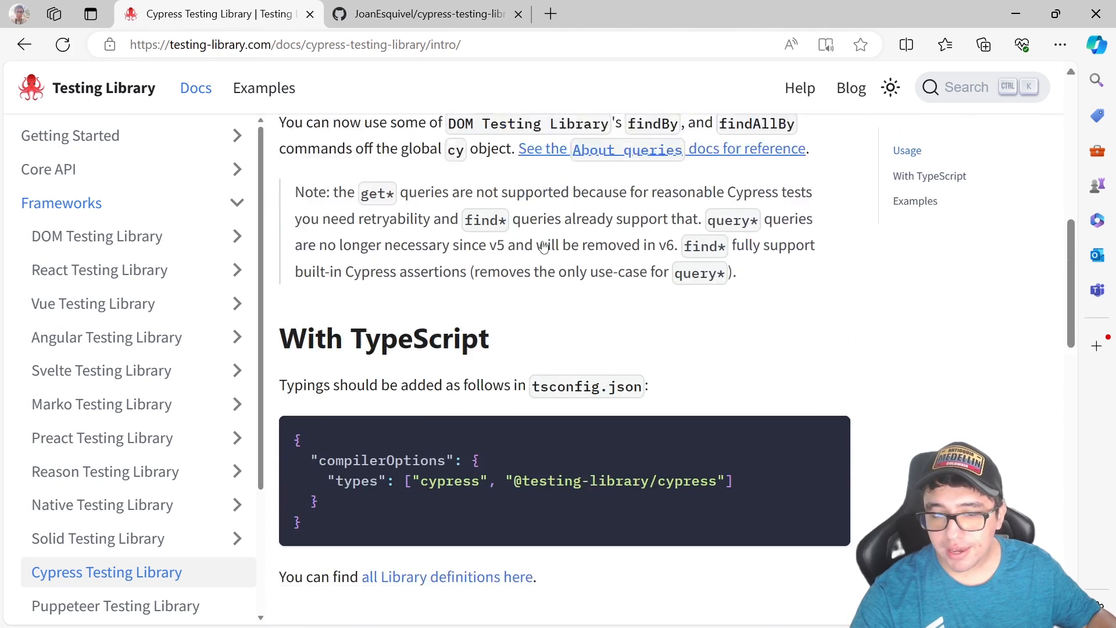
pyautogui.scroll(-3)
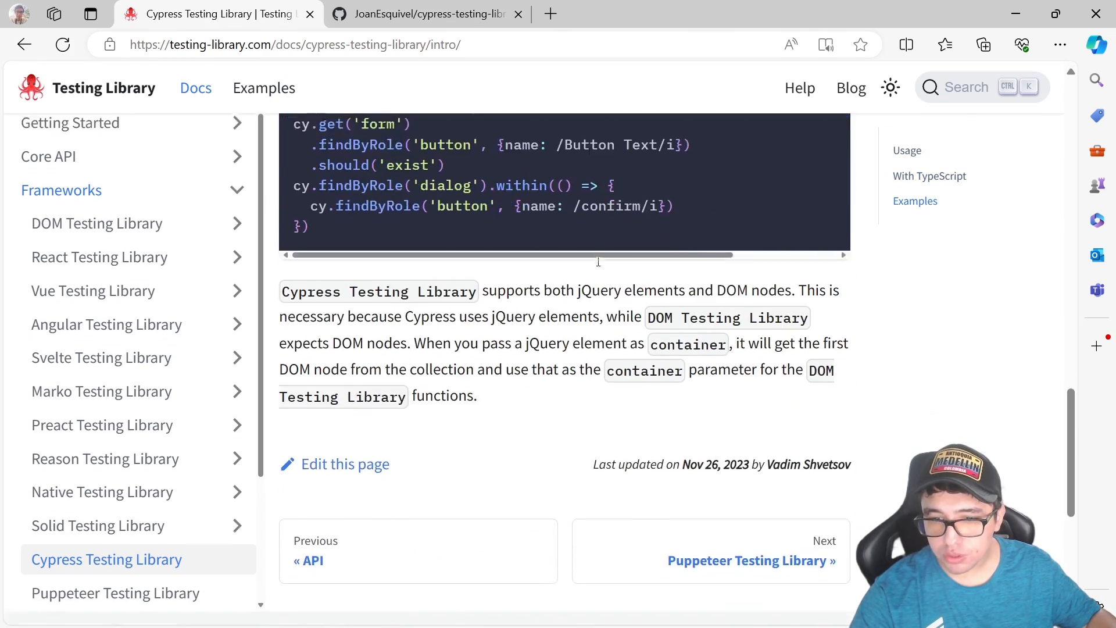
pyautogui.scroll(3)
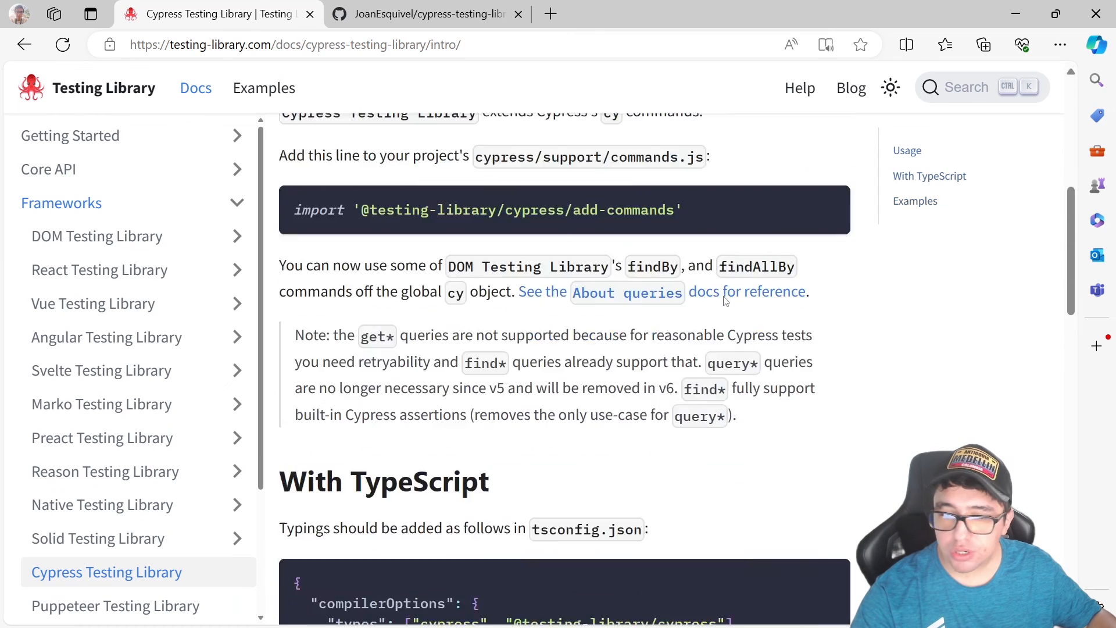
pyautogui.click(294, 45)
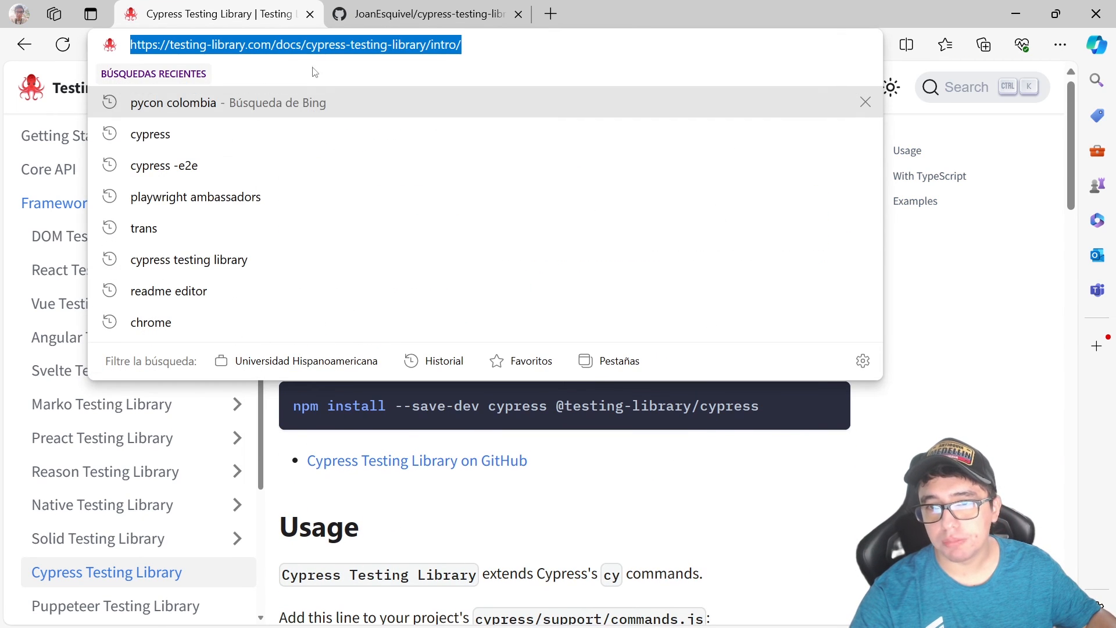
pyautogui.moveTo(285, 48)
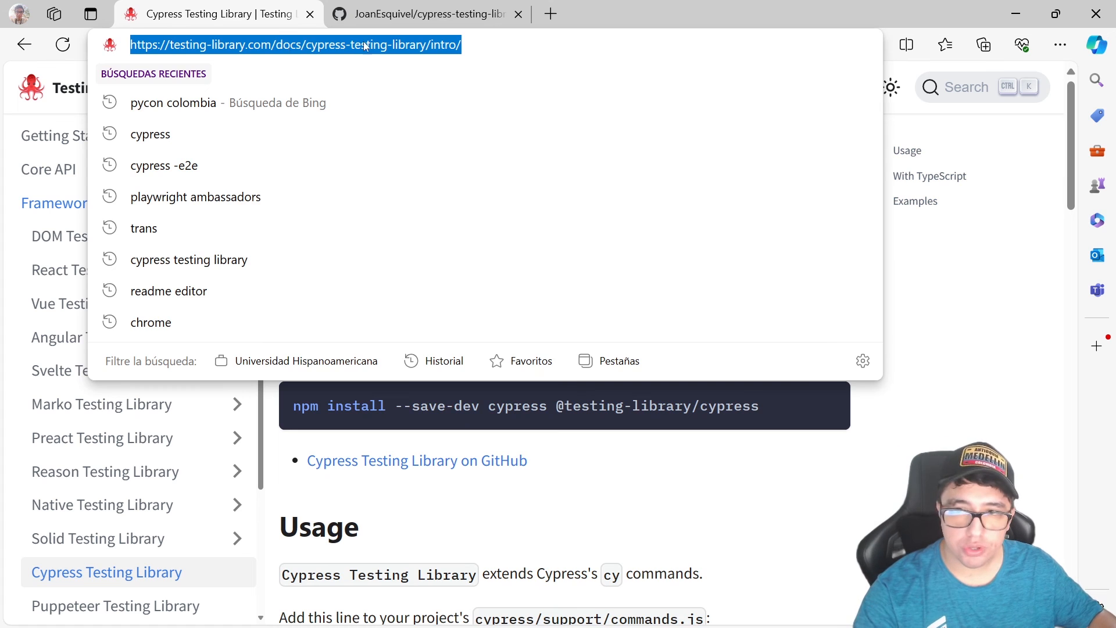
pyautogui.doubleClick(365, 44)
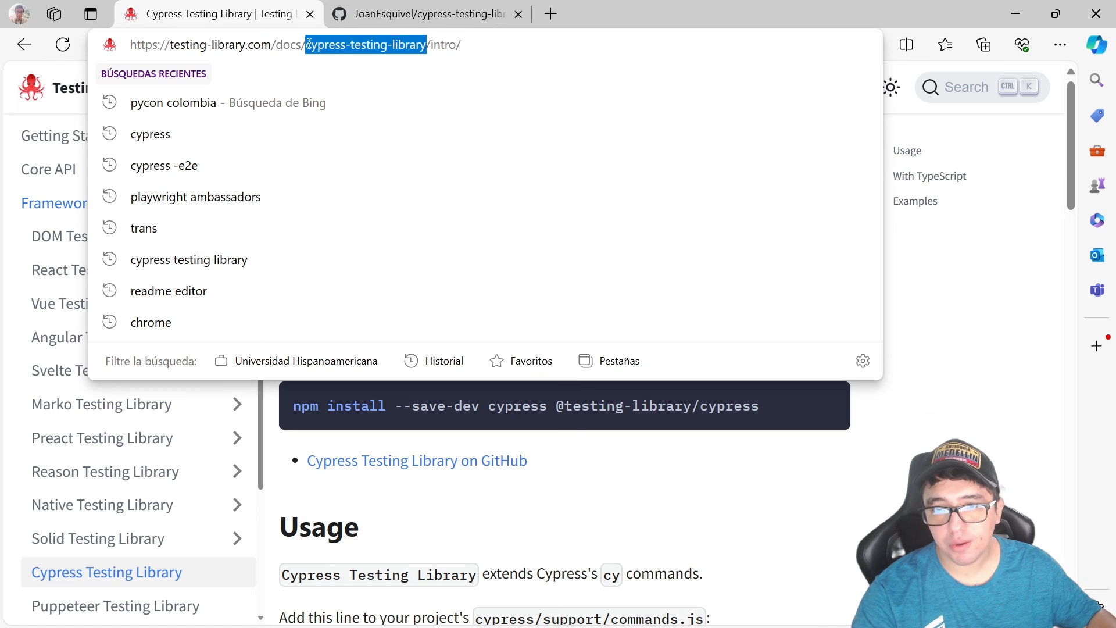